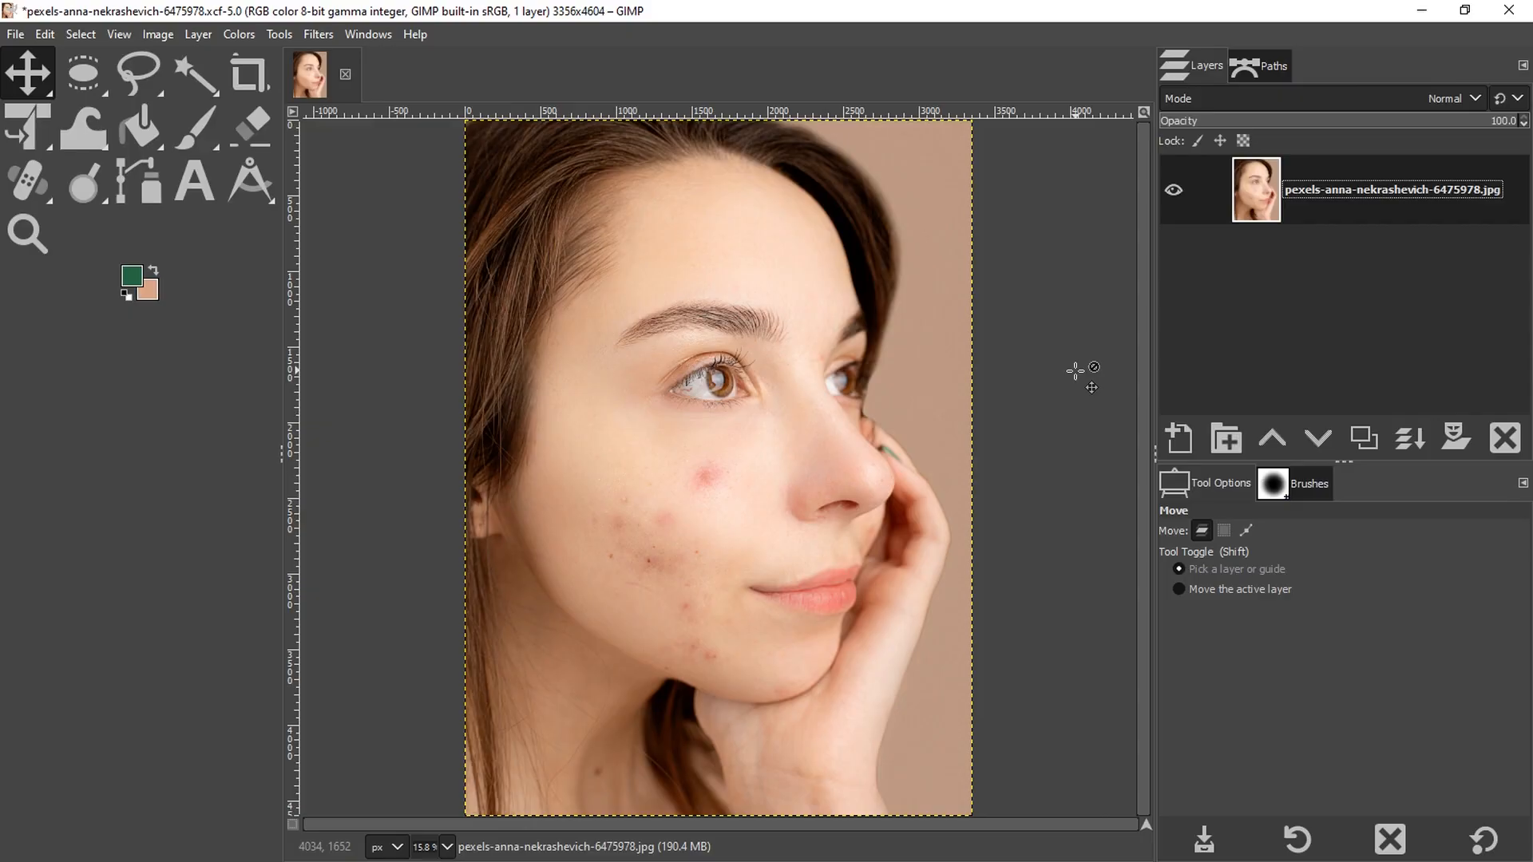
mouse_move(913, 474)
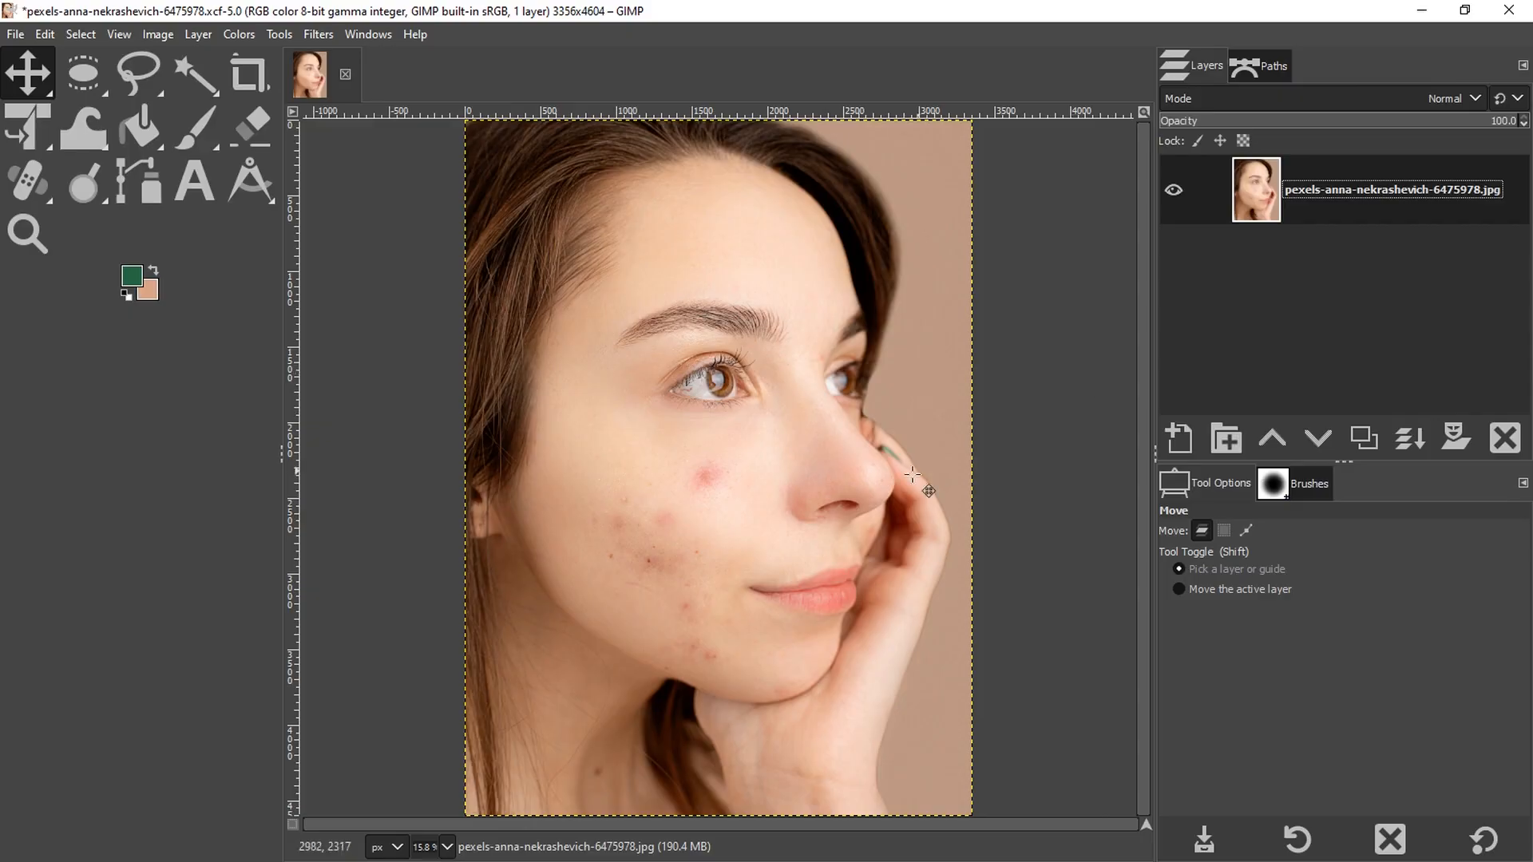
mouse_move(775, 548)
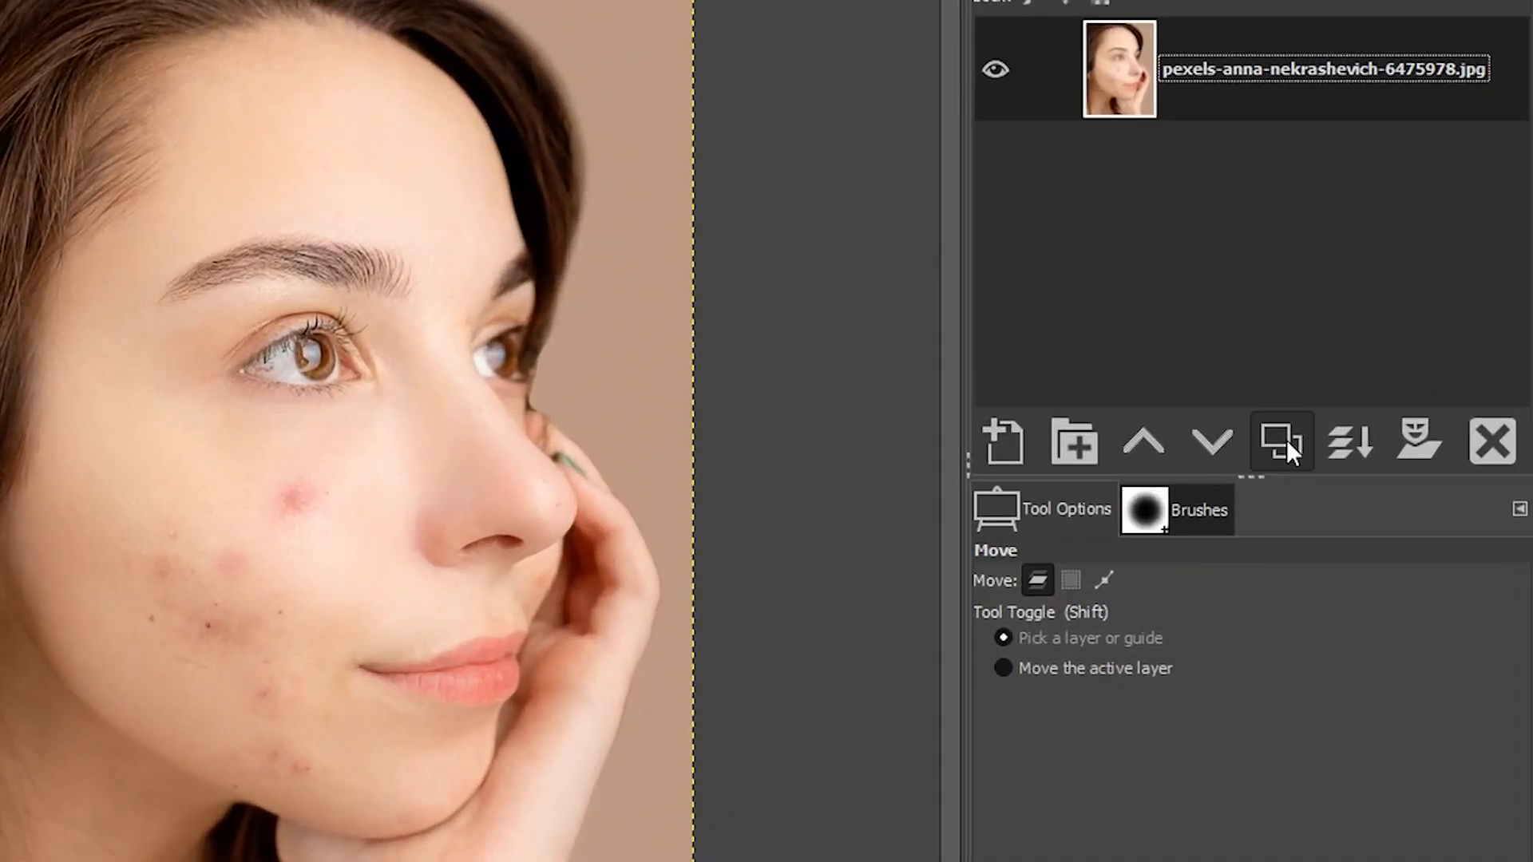
- Duplicate the portrait layer and rename the copy 'Skin Retouch'
click(1280, 443)
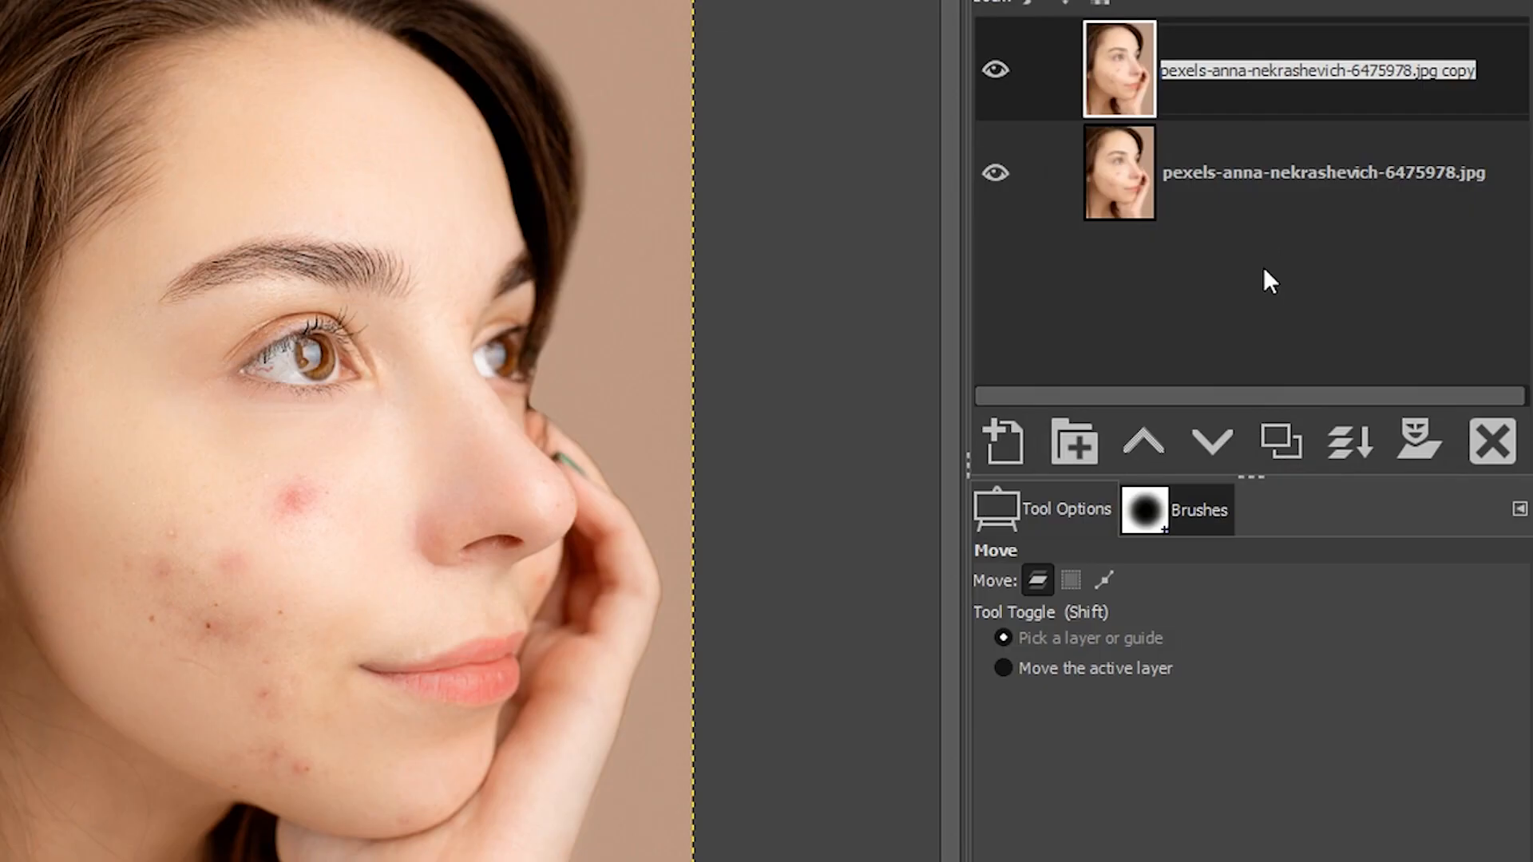
text(Skin Retouch)
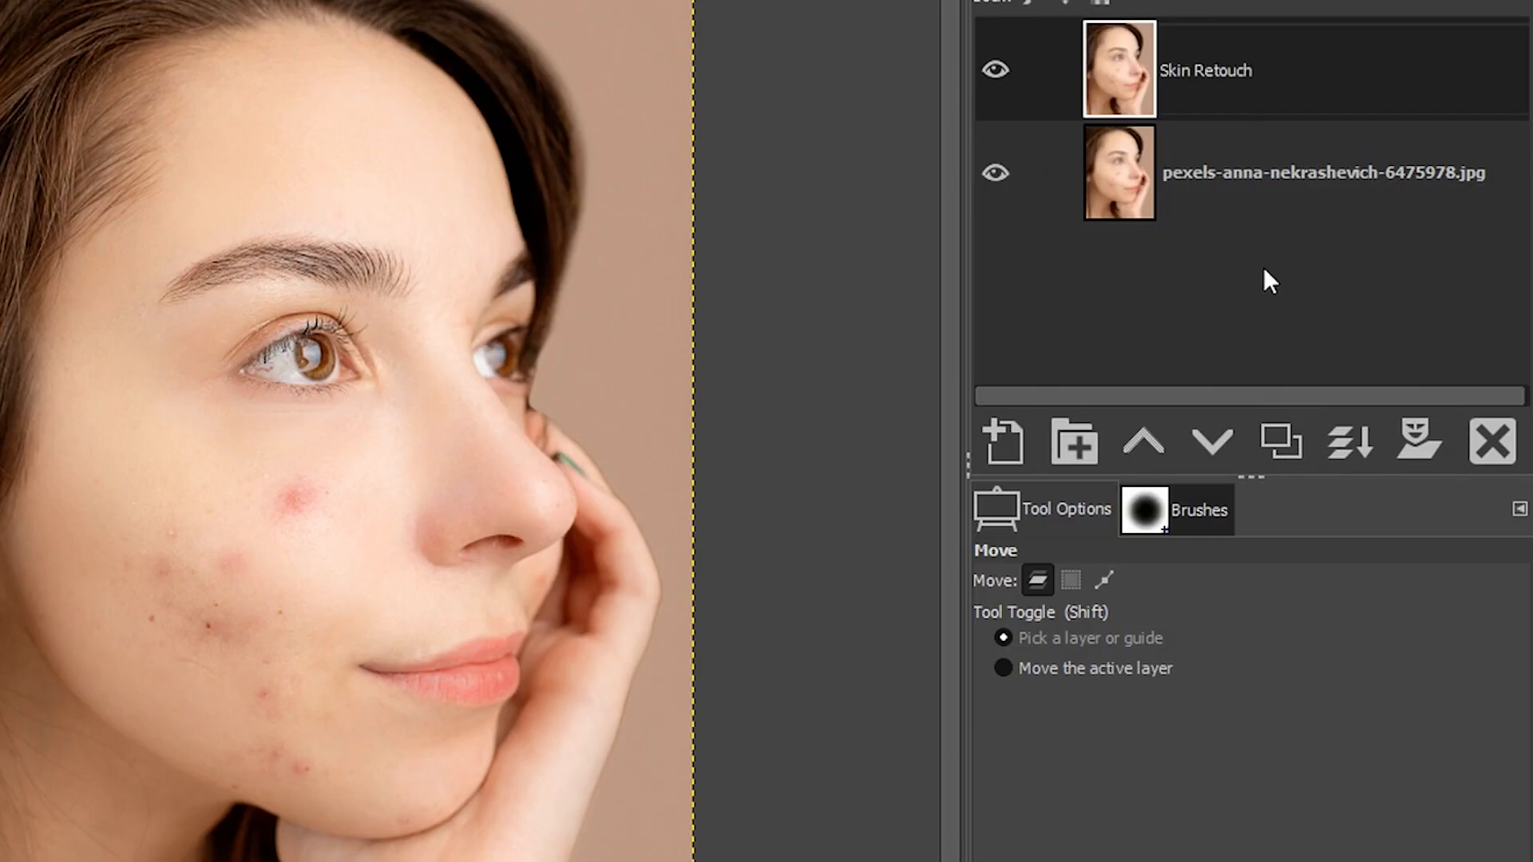
double_click(1204, 69)
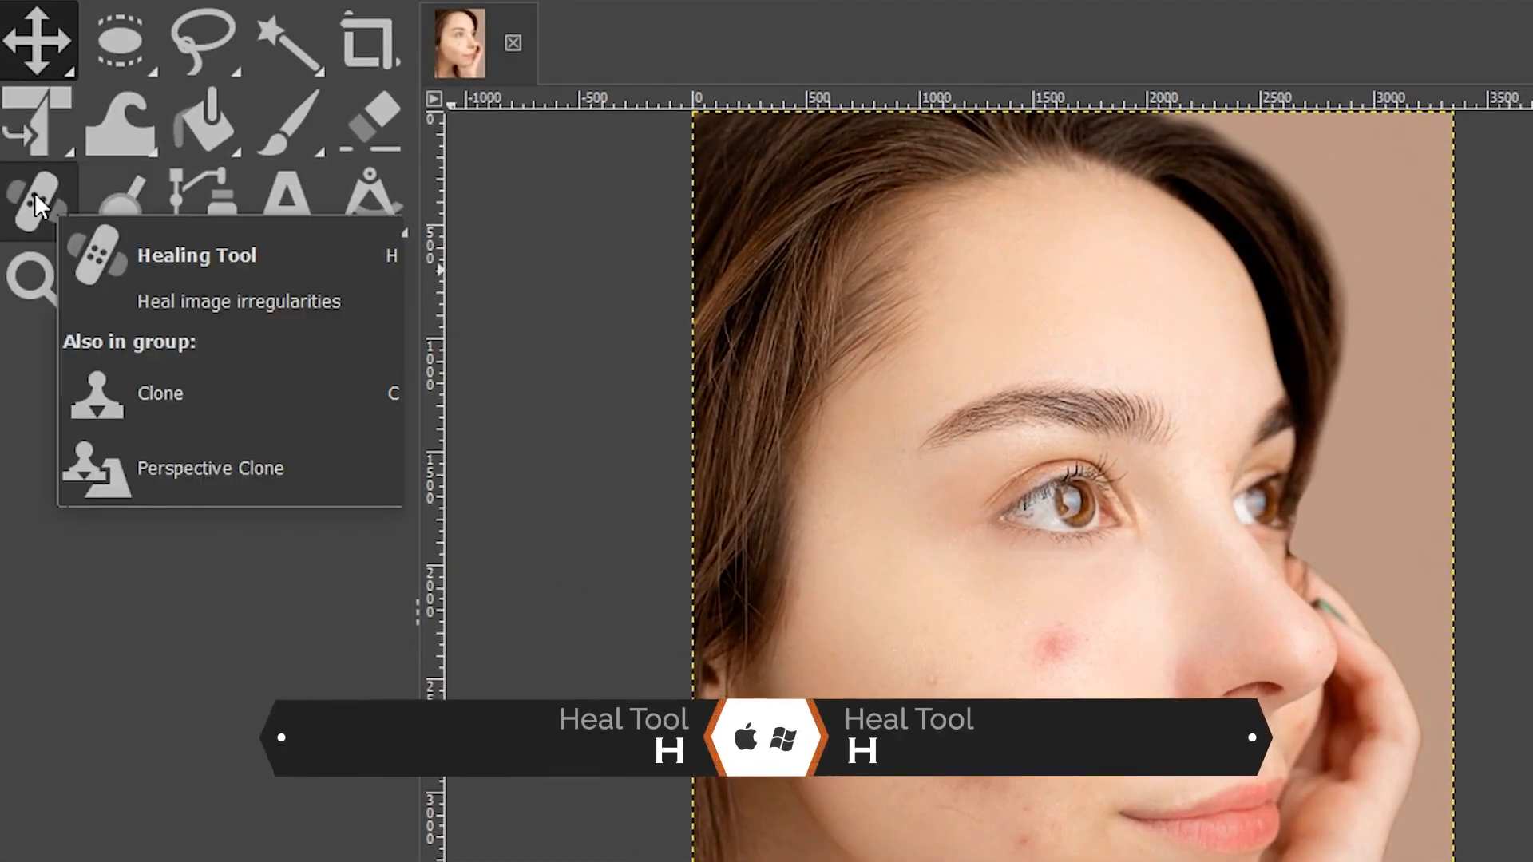
- Select the Healing tool and attempt to heal the red spot on the cheek
click(36, 201)
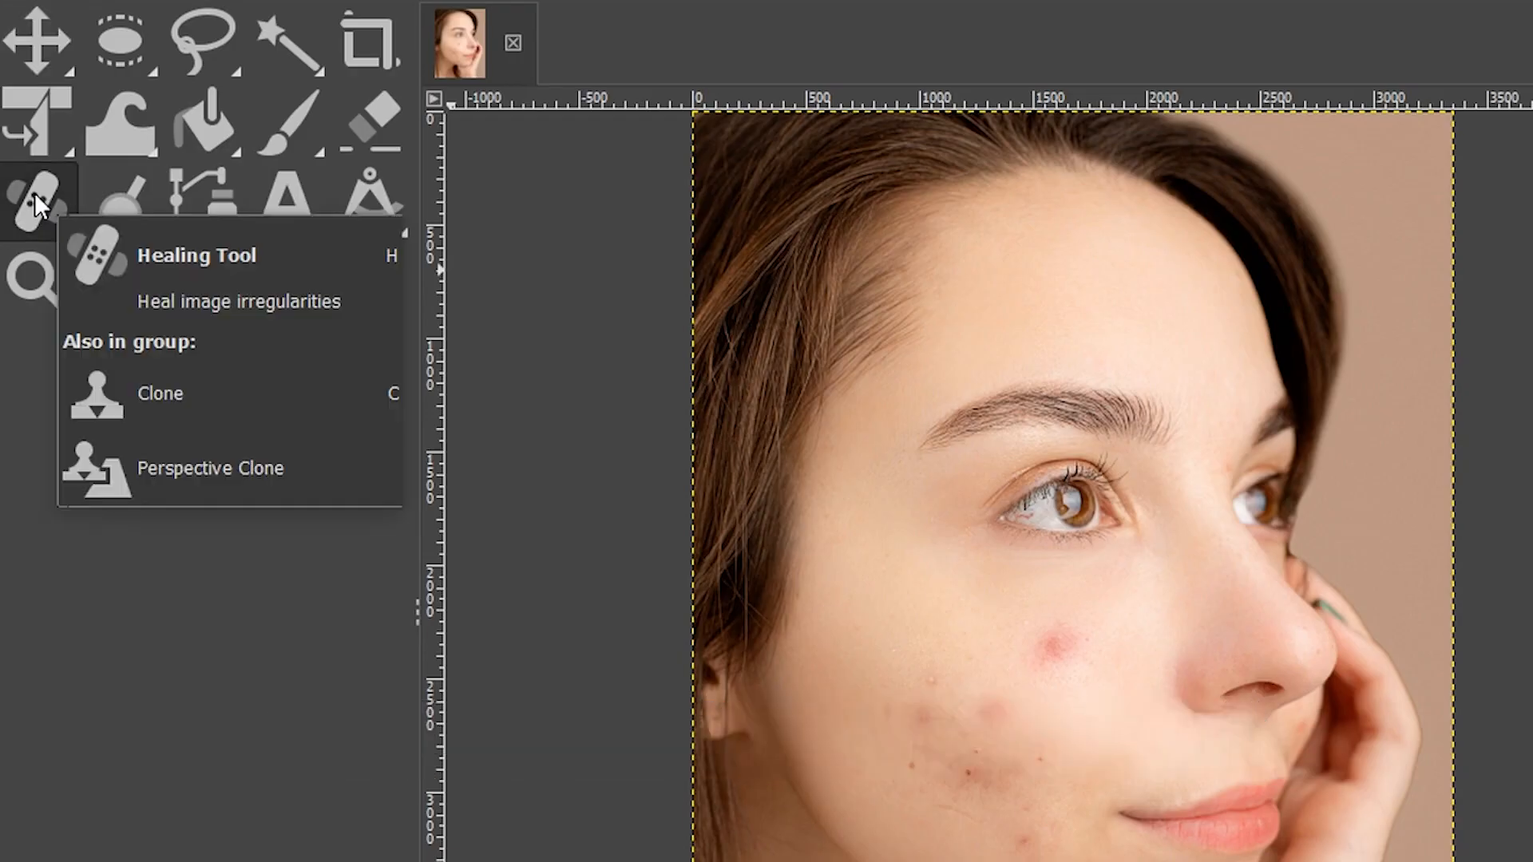
click(39, 201)
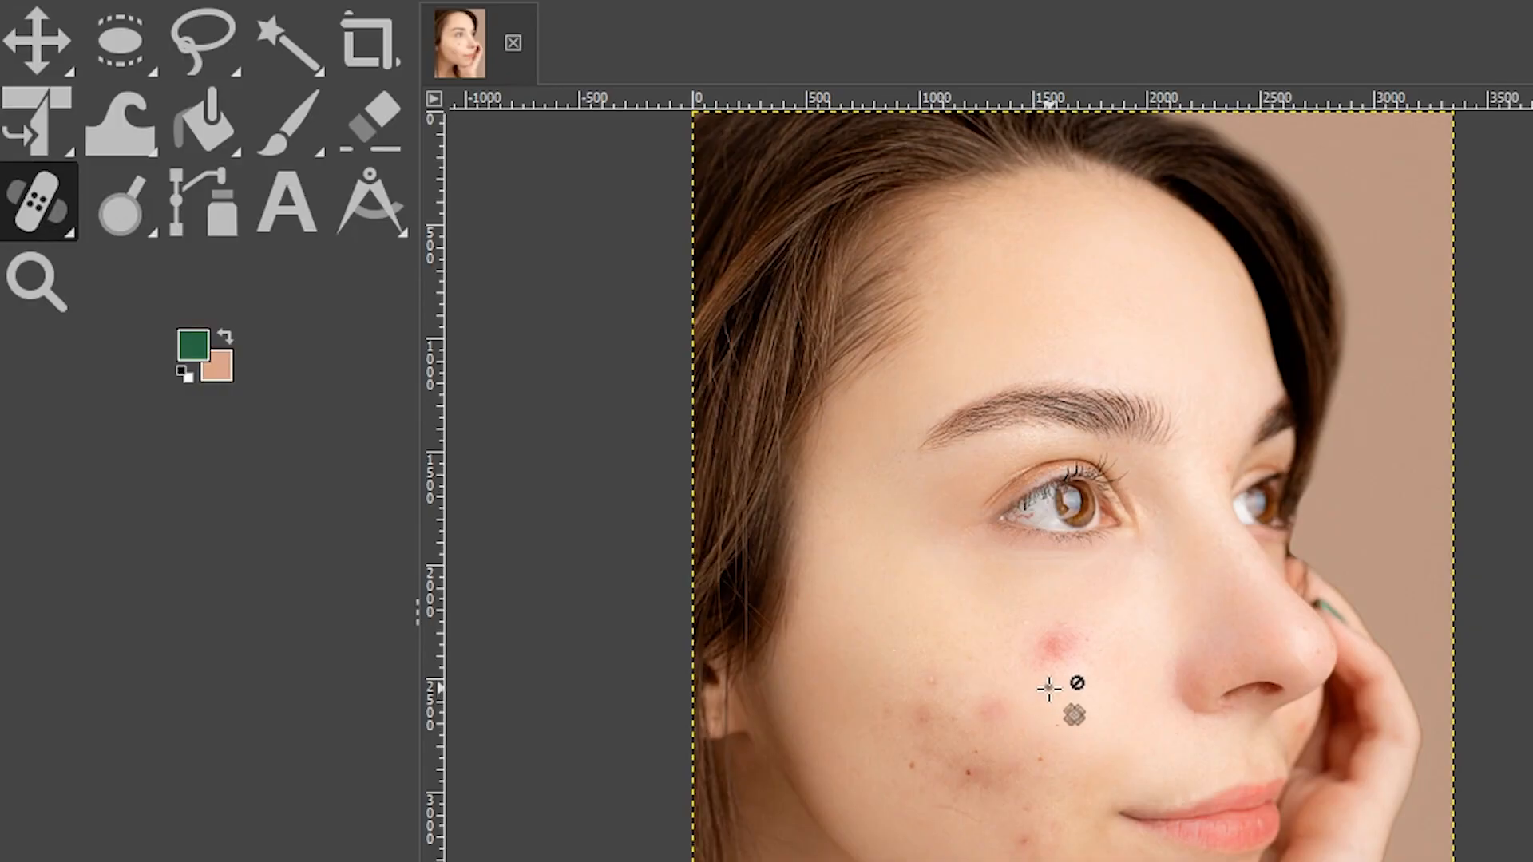
mouse_move(1110, 723)
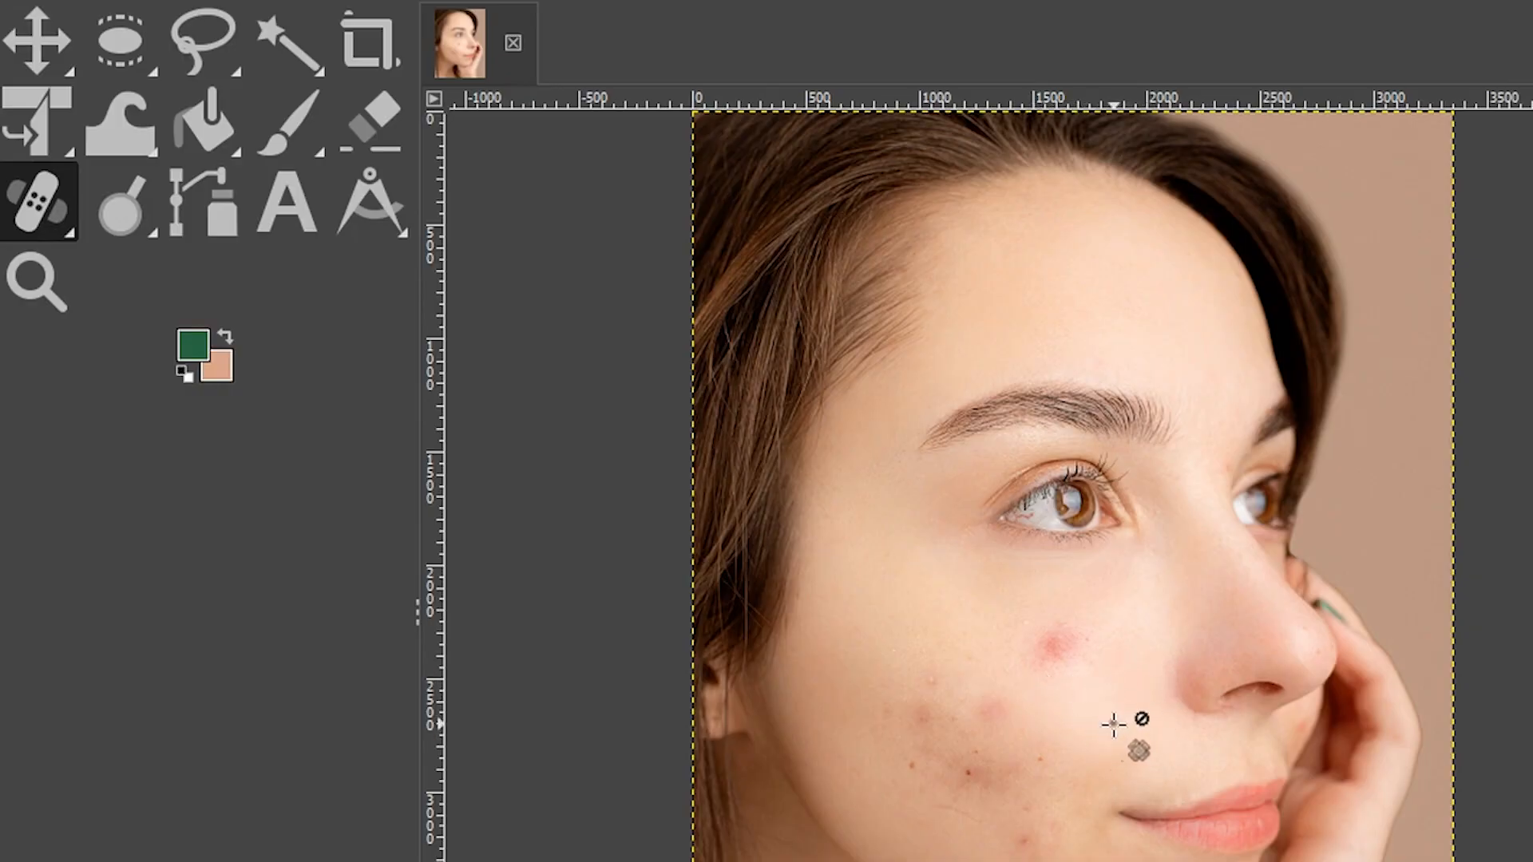
click(1113, 721)
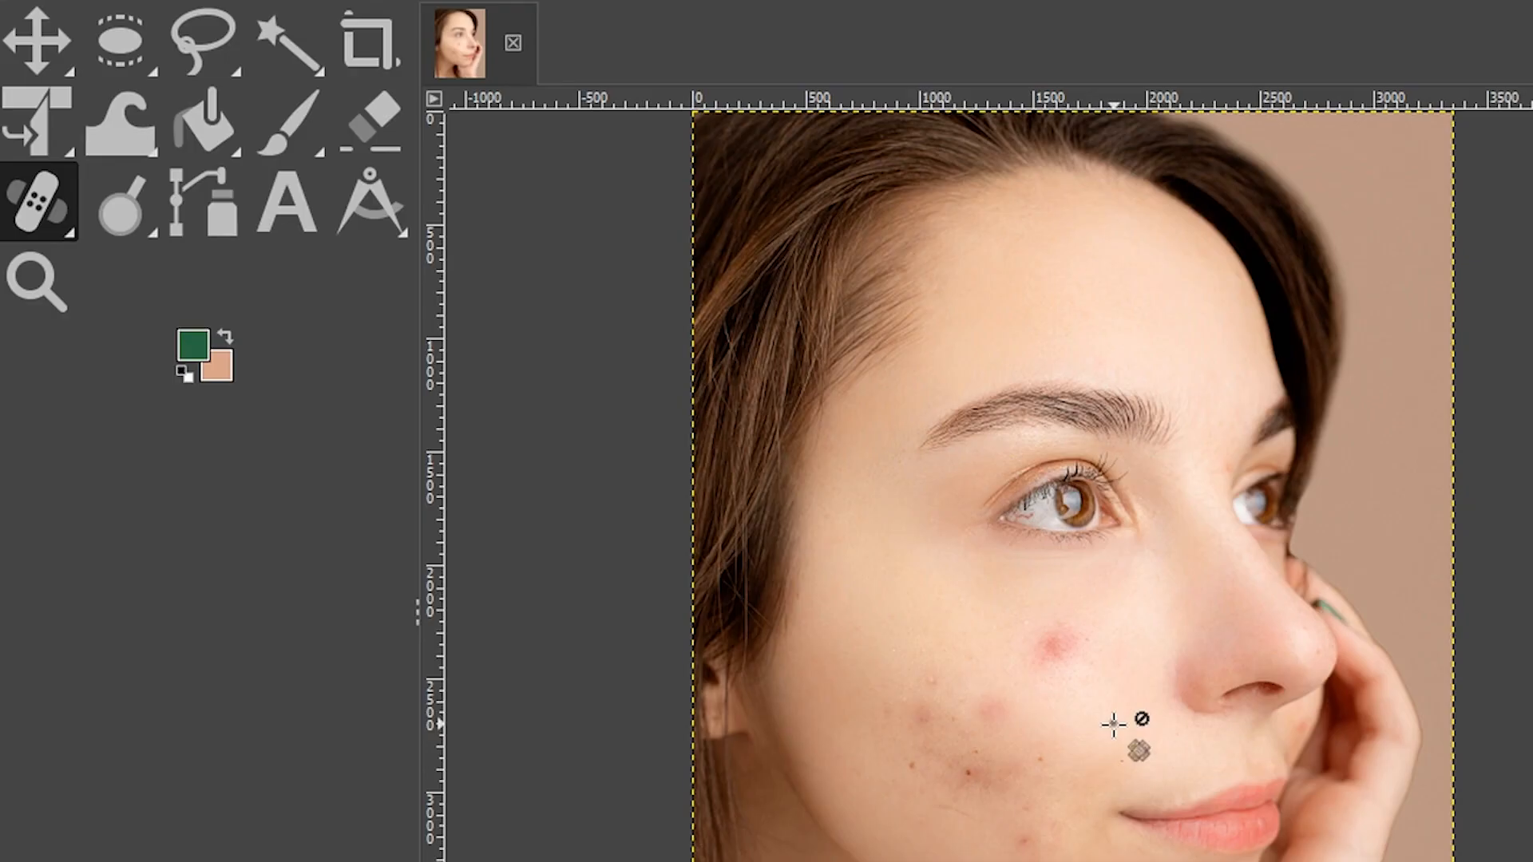
click(1112, 722)
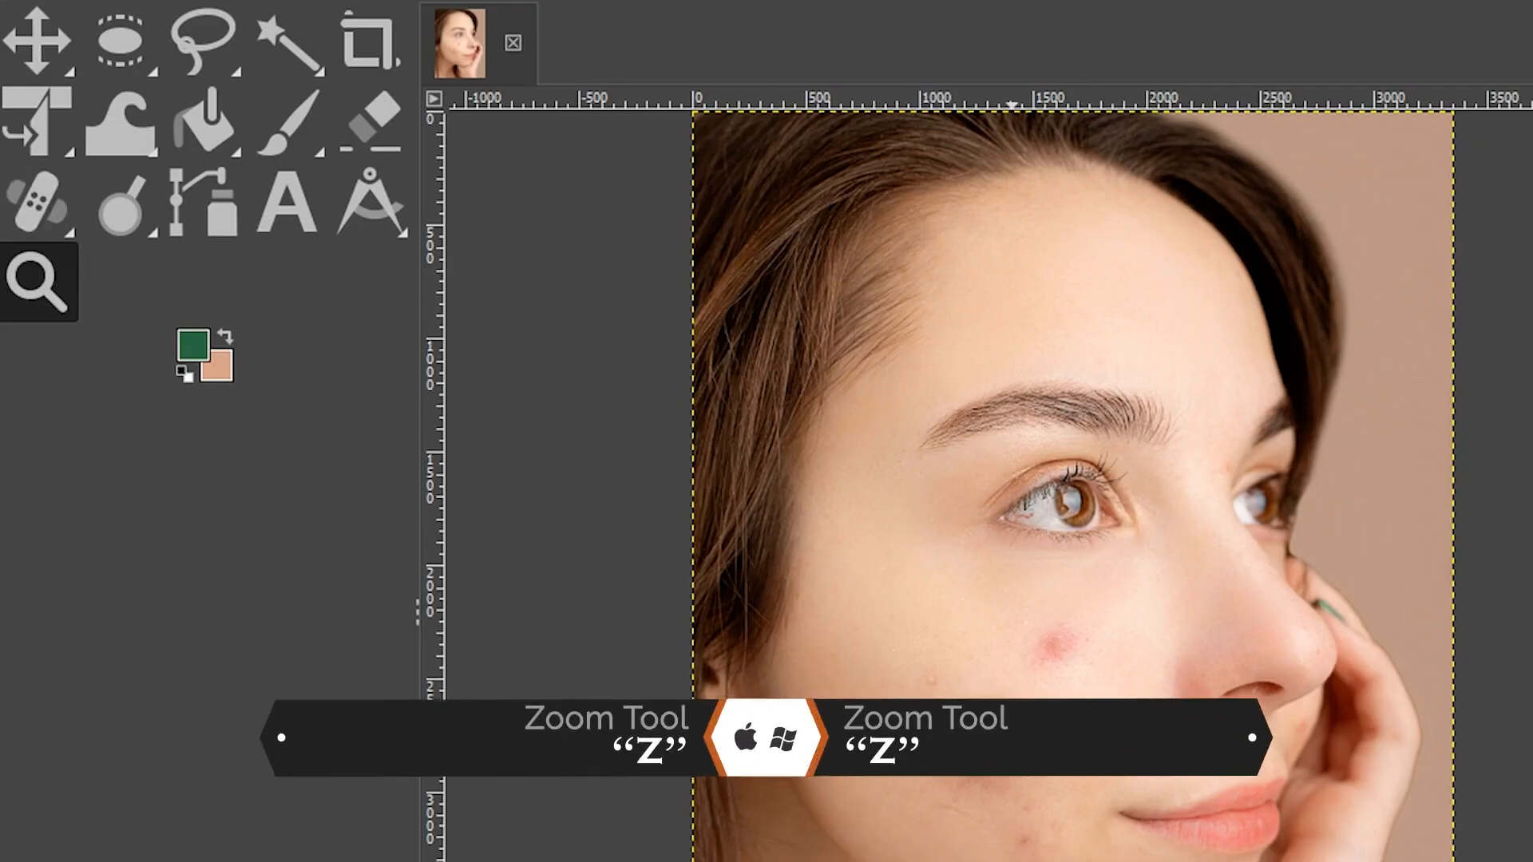
- Zoom in on the cheek and sample clean skin near the red spot as the heal source
click(1036, 763)
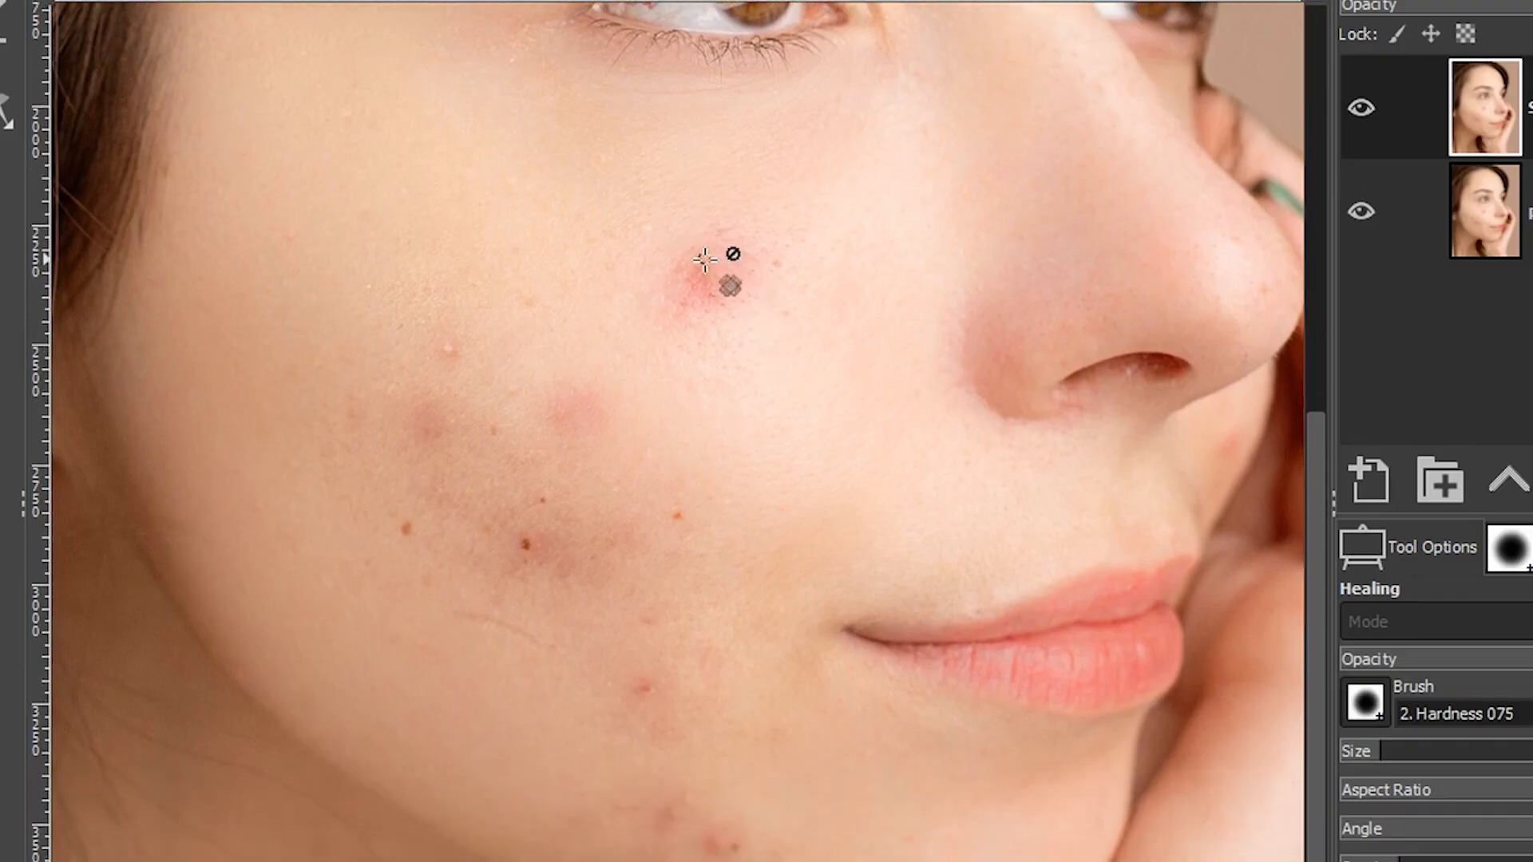
click(704, 284)
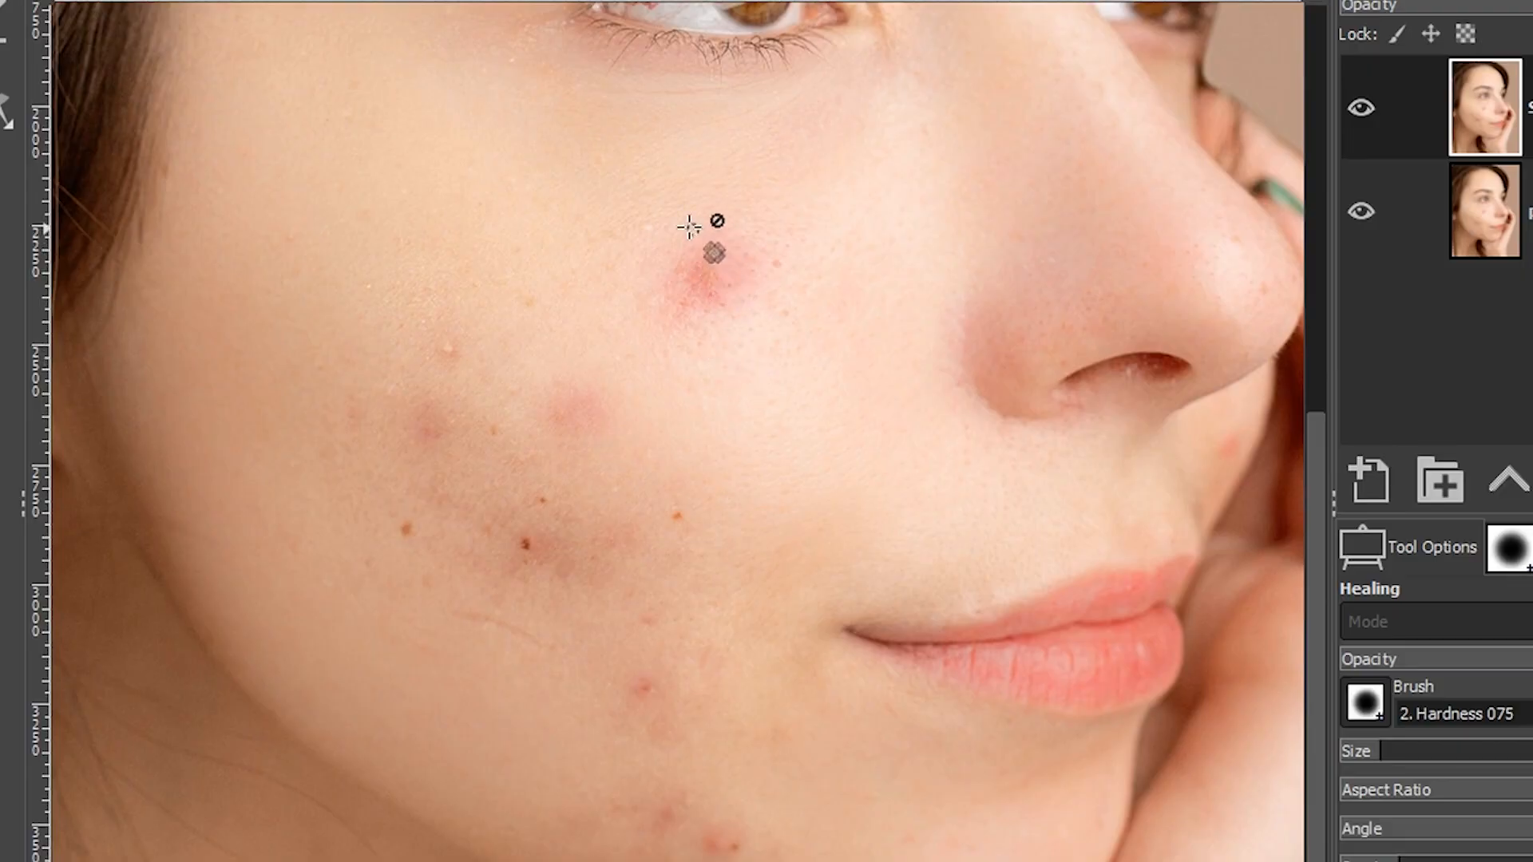
mouse_move(808, 373)
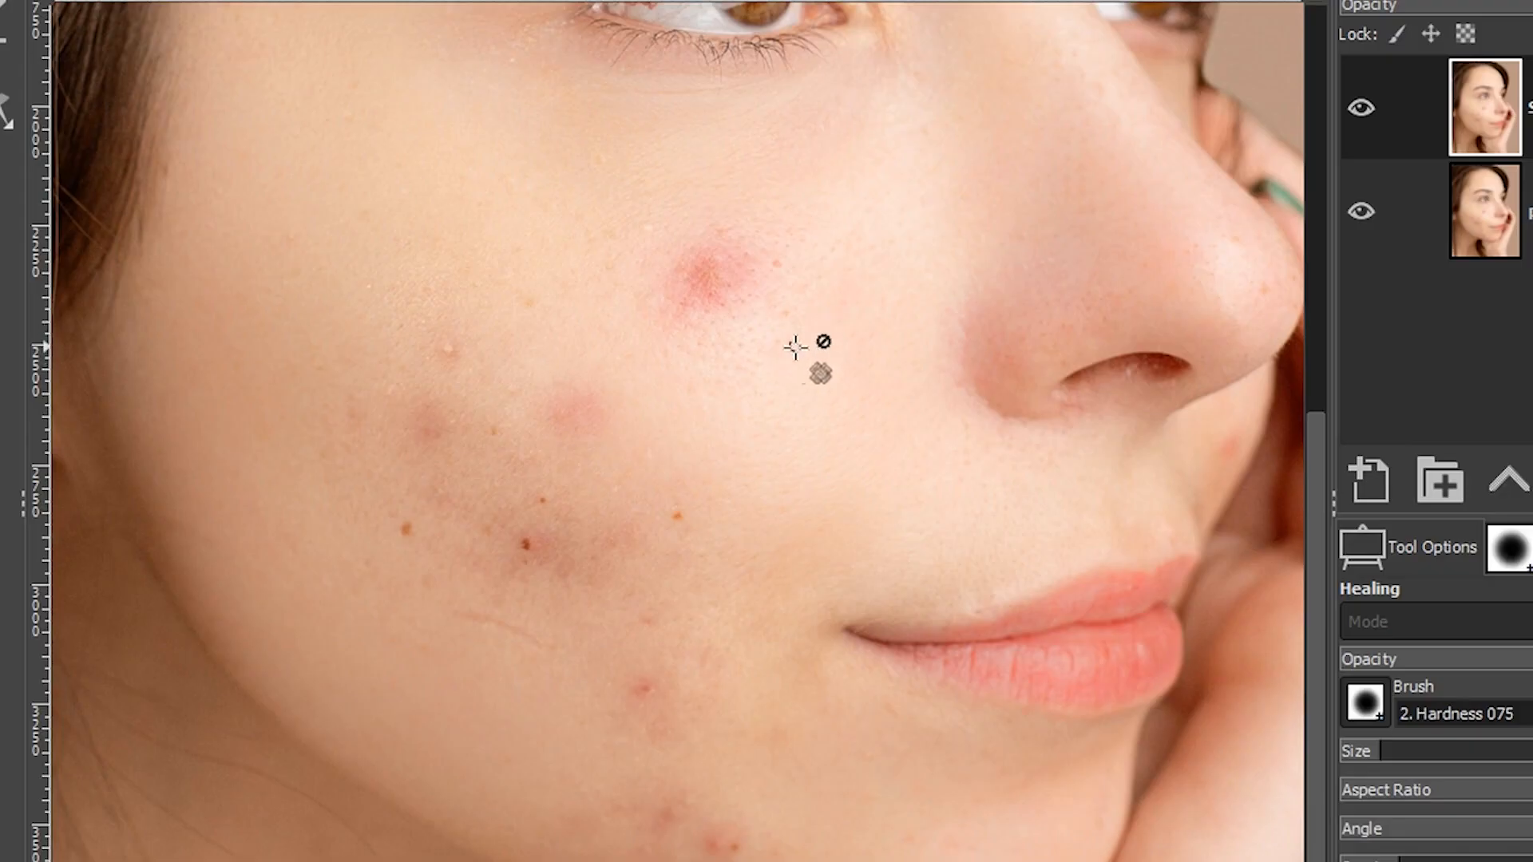
mouse_move(621, 212)
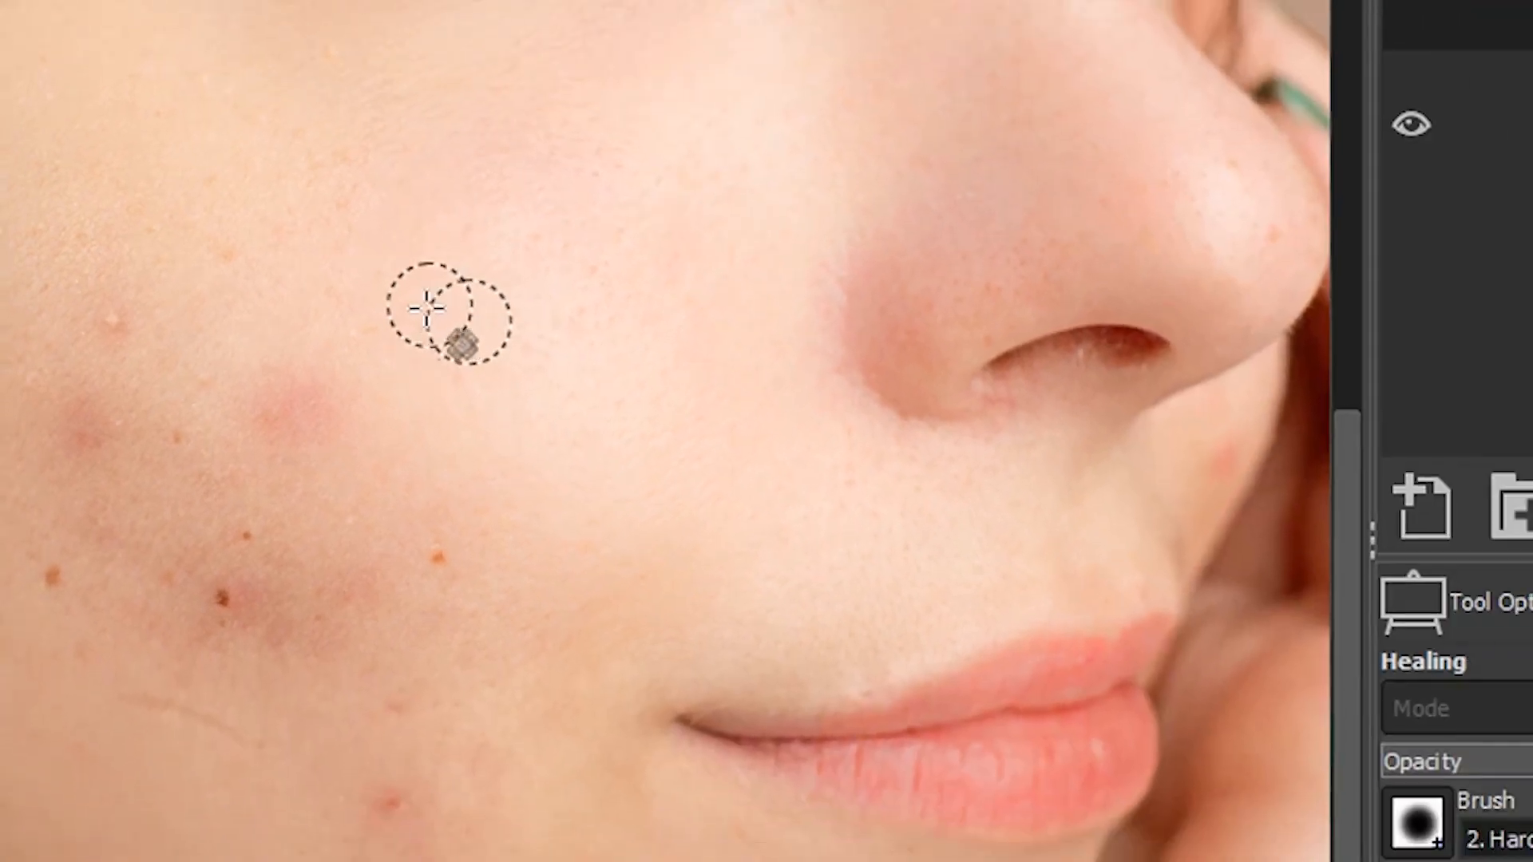
- Try the Hardness 100 brush tip, then settle on 2. Hardness 075 for healing
click(1204, 477)
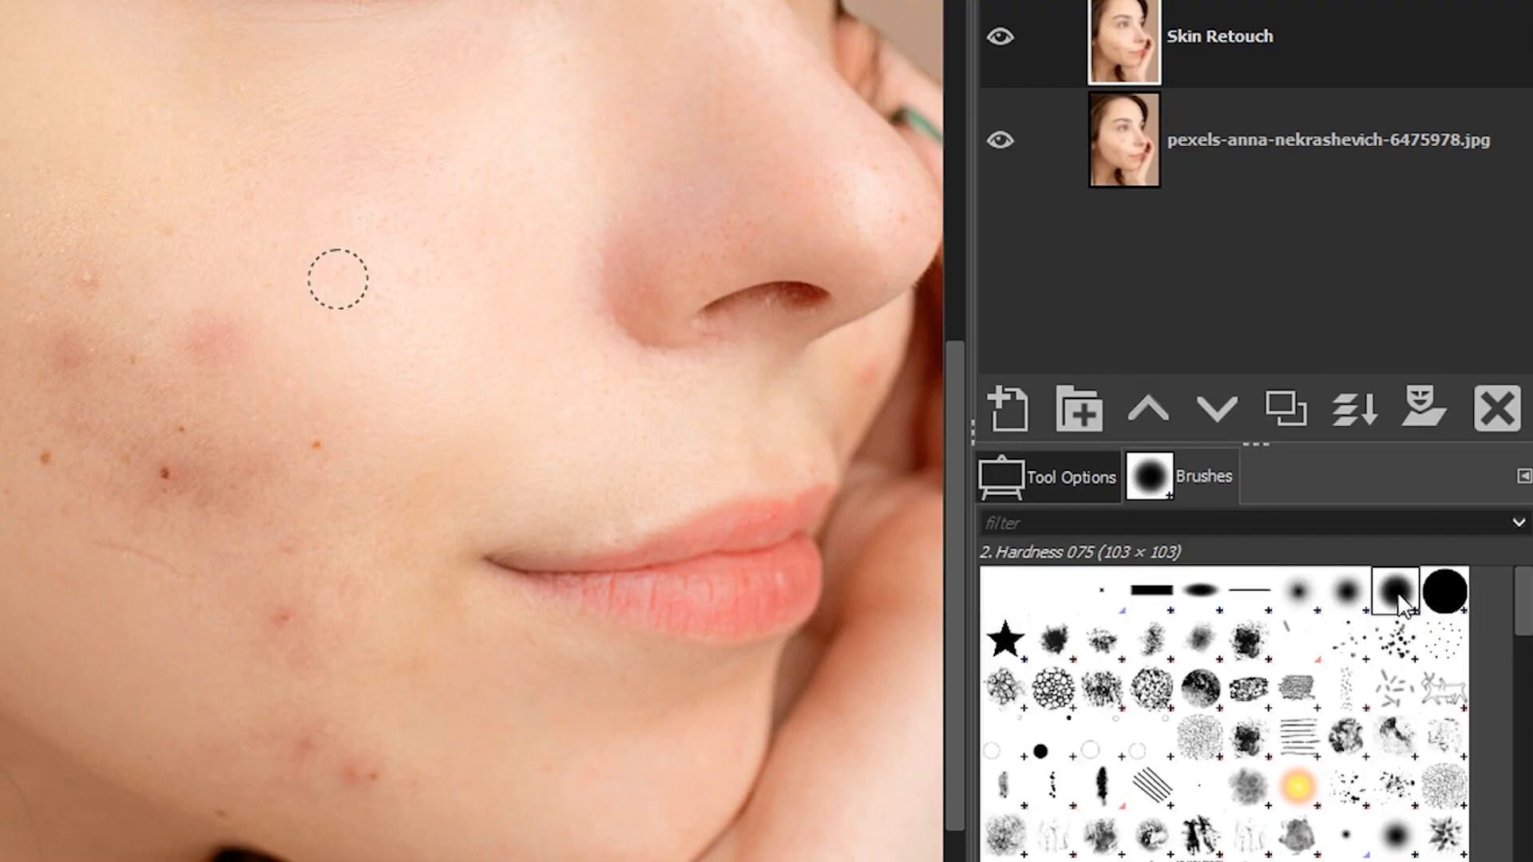
mouse_move(1103, 574)
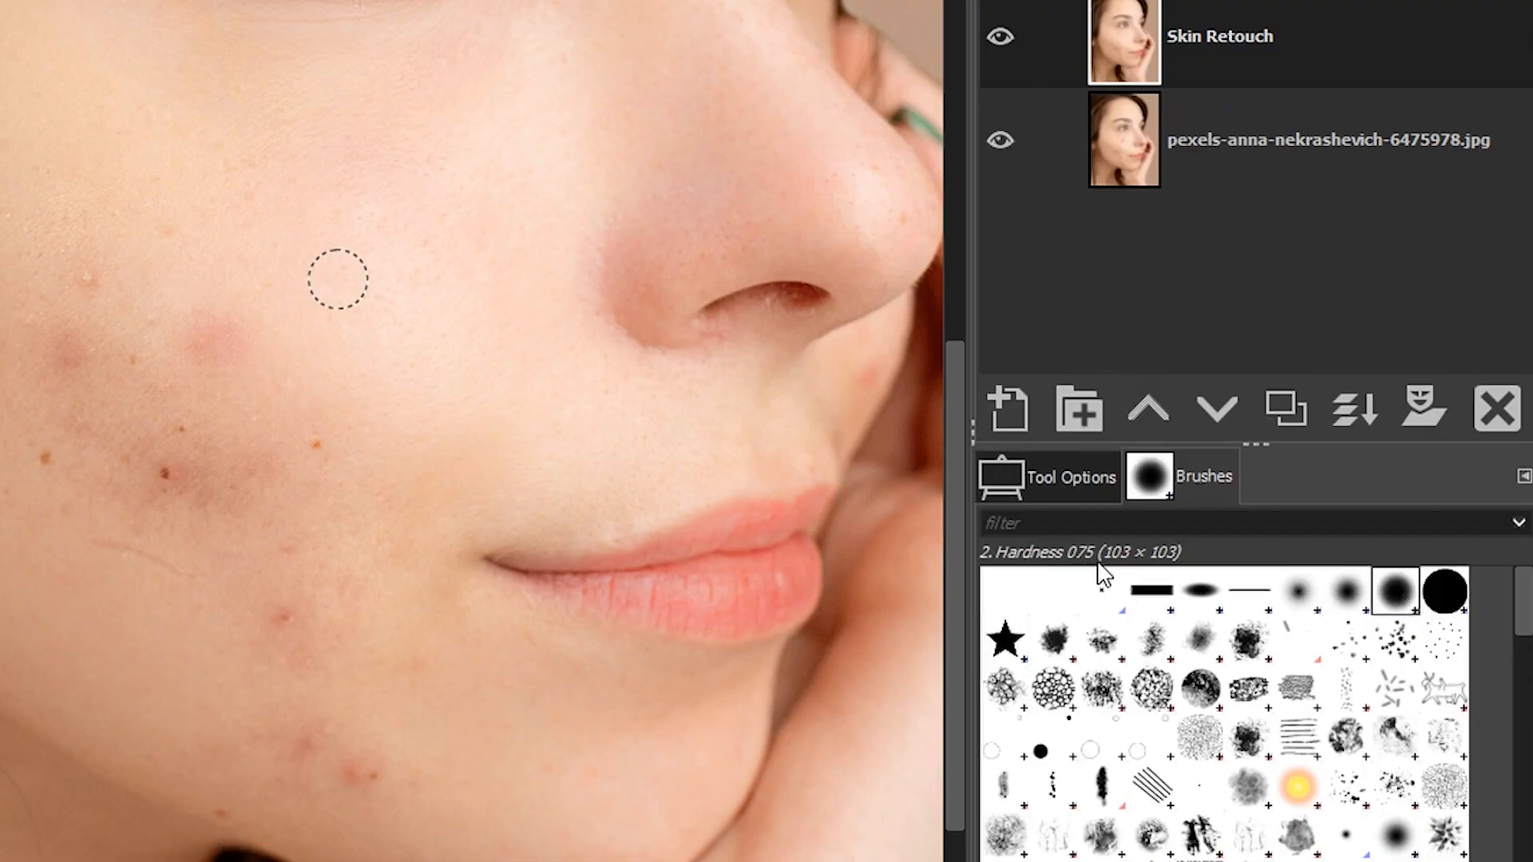
click(1448, 590)
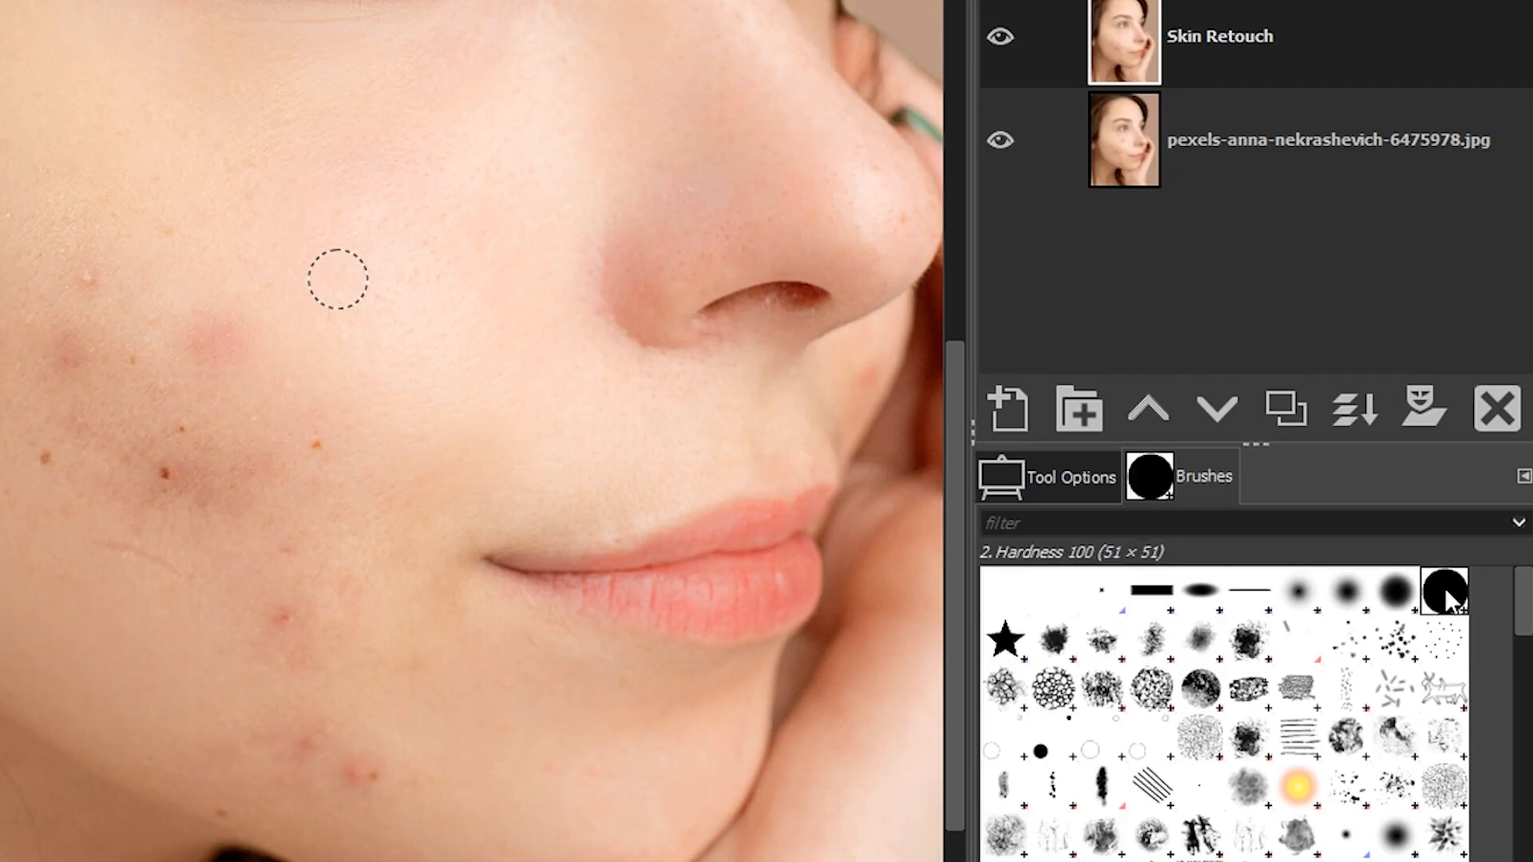
click(1398, 591)
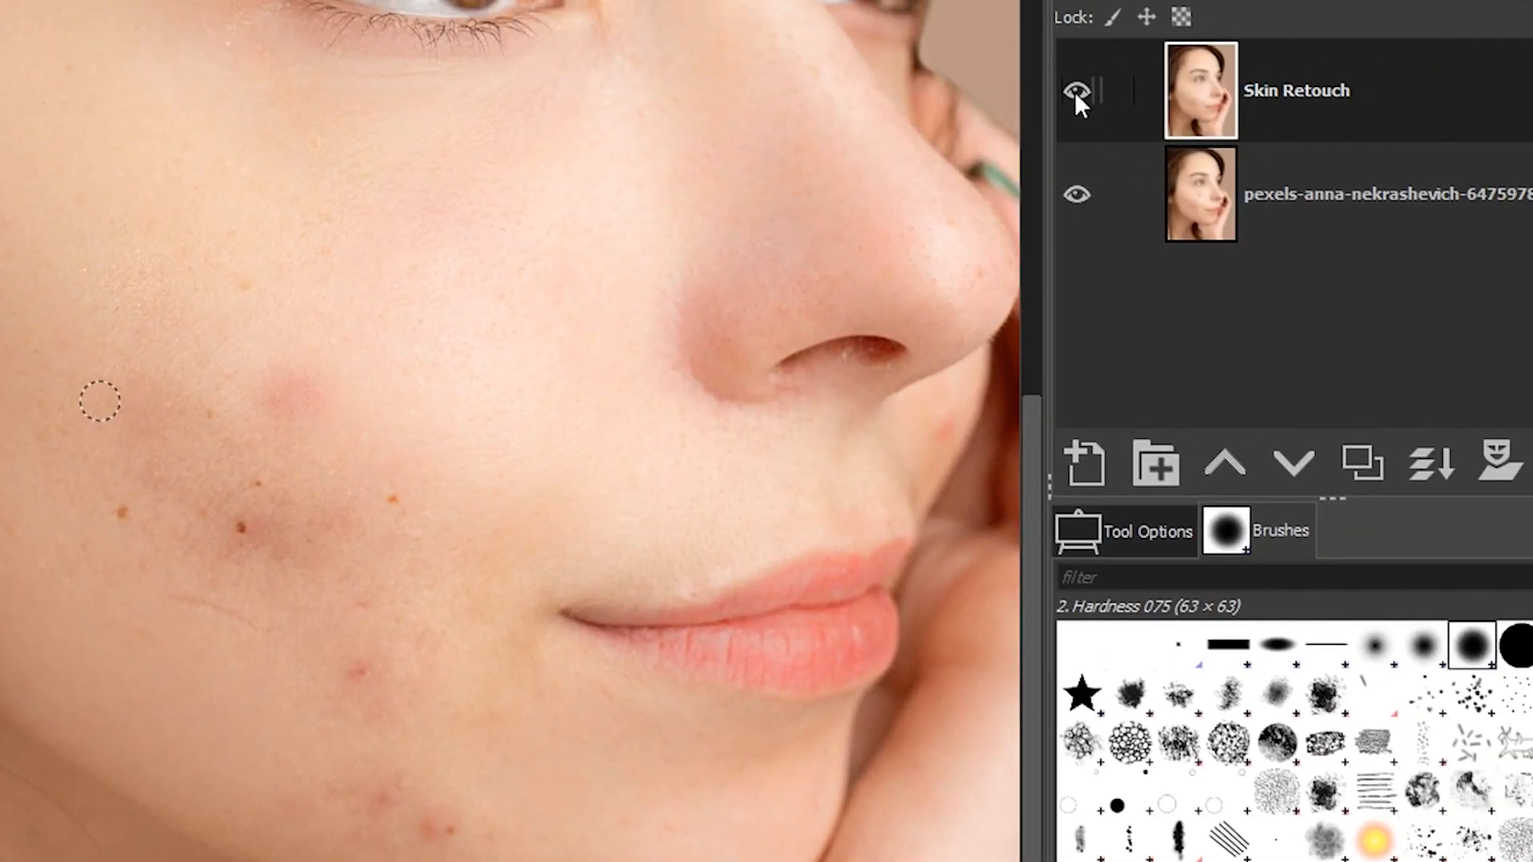
double_click(1296, 89)
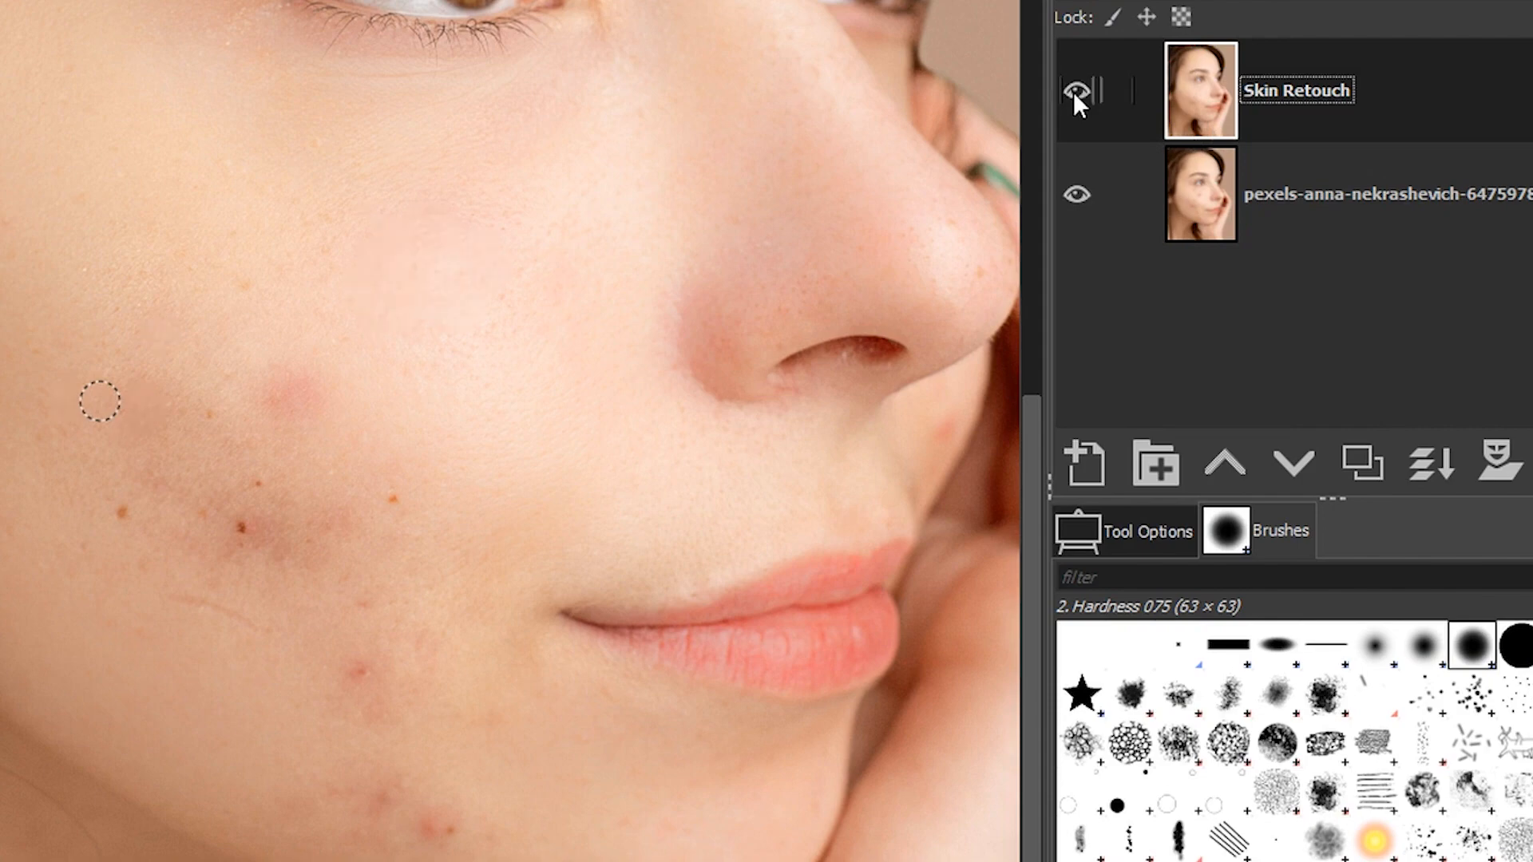
click(1076, 90)
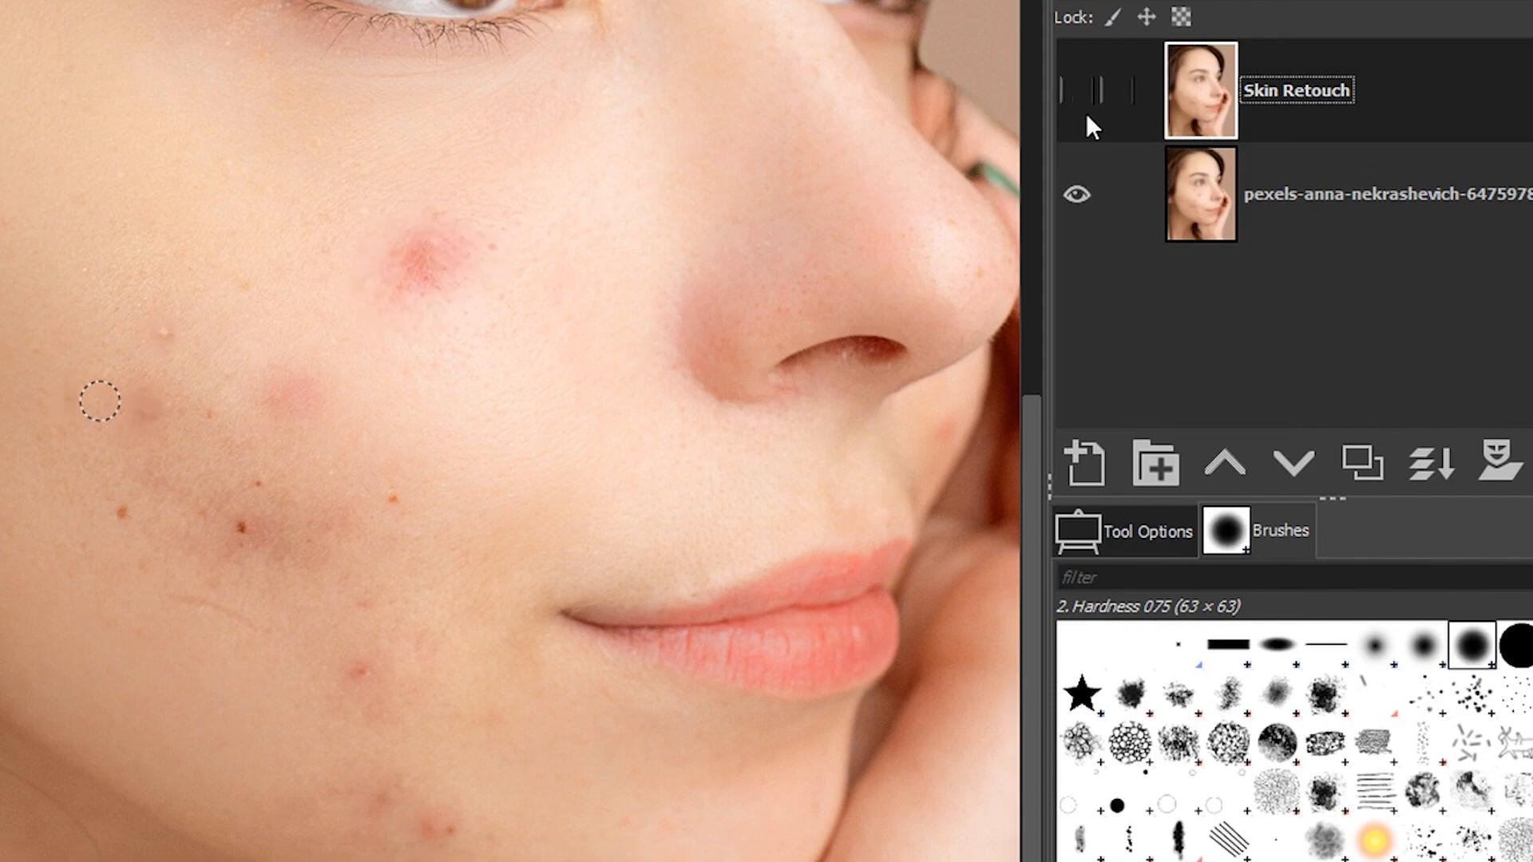
click(1078, 89)
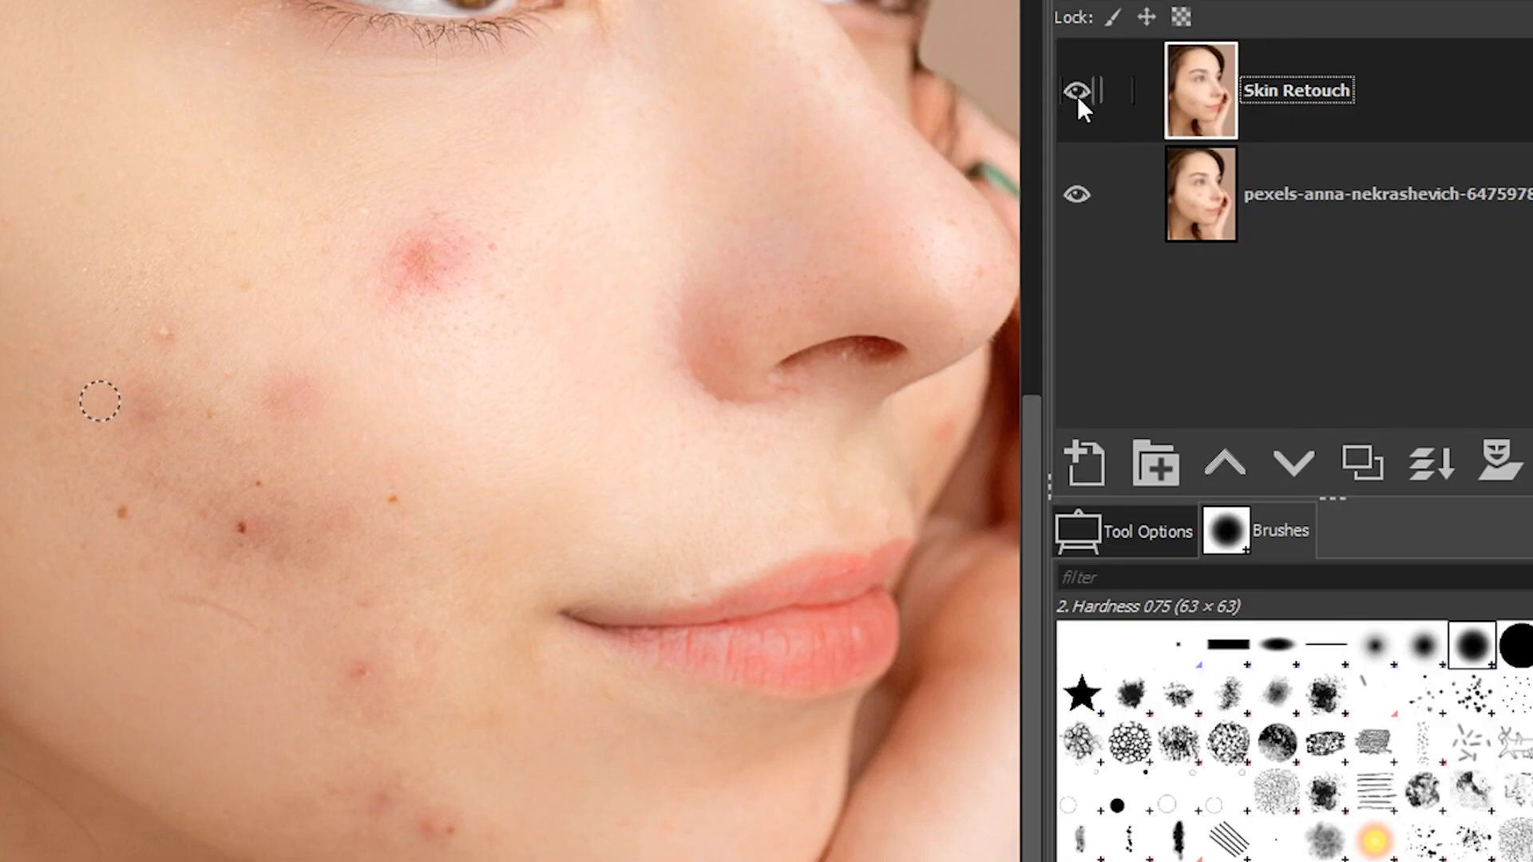
click(420, 264)
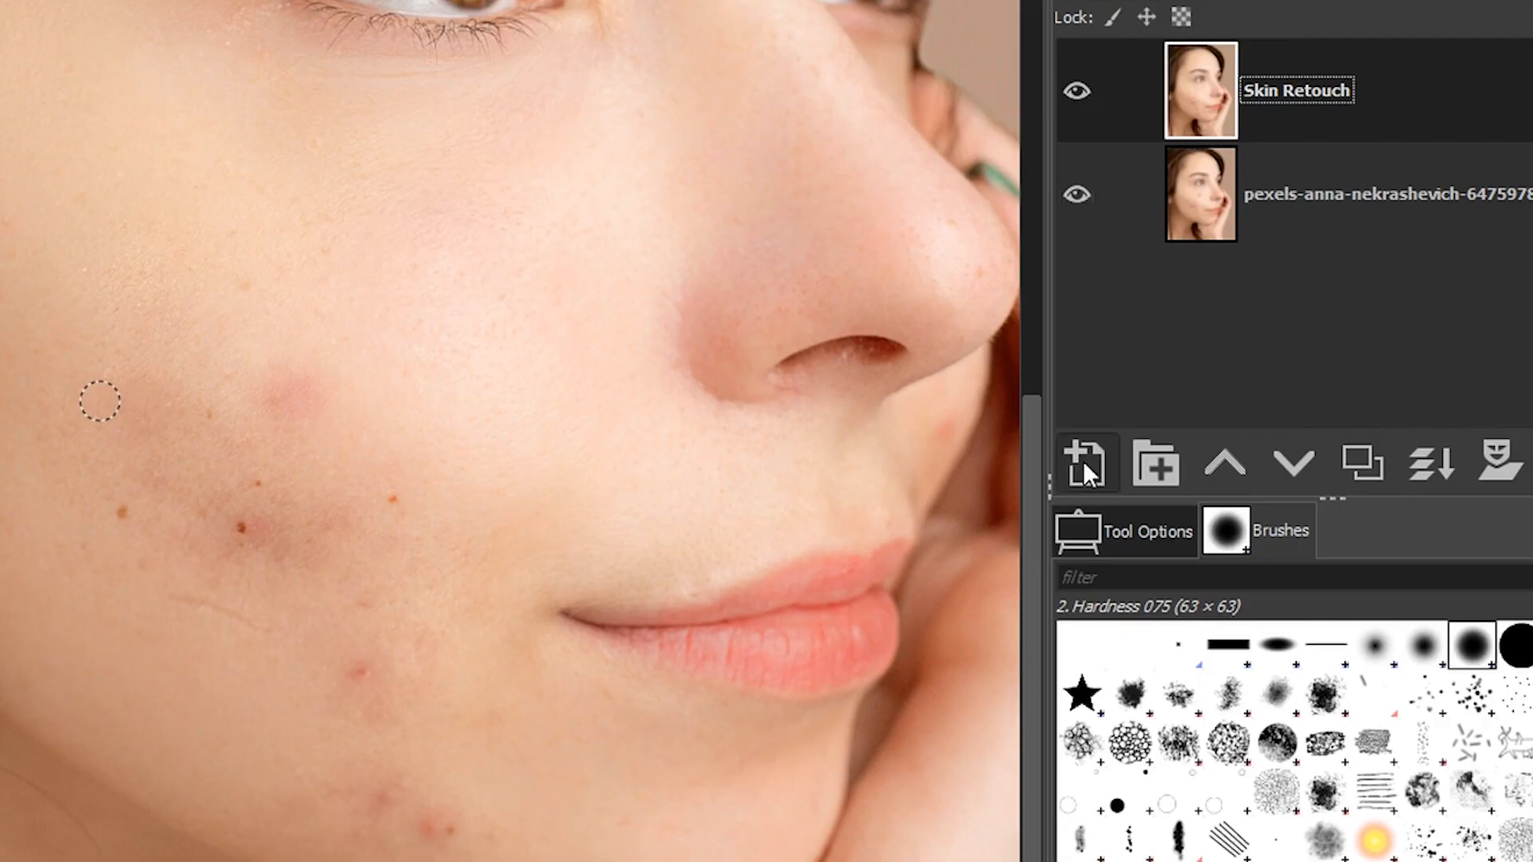
- Create a new transparent layer named 'Pro Skin Retouch'
click(1084, 463)
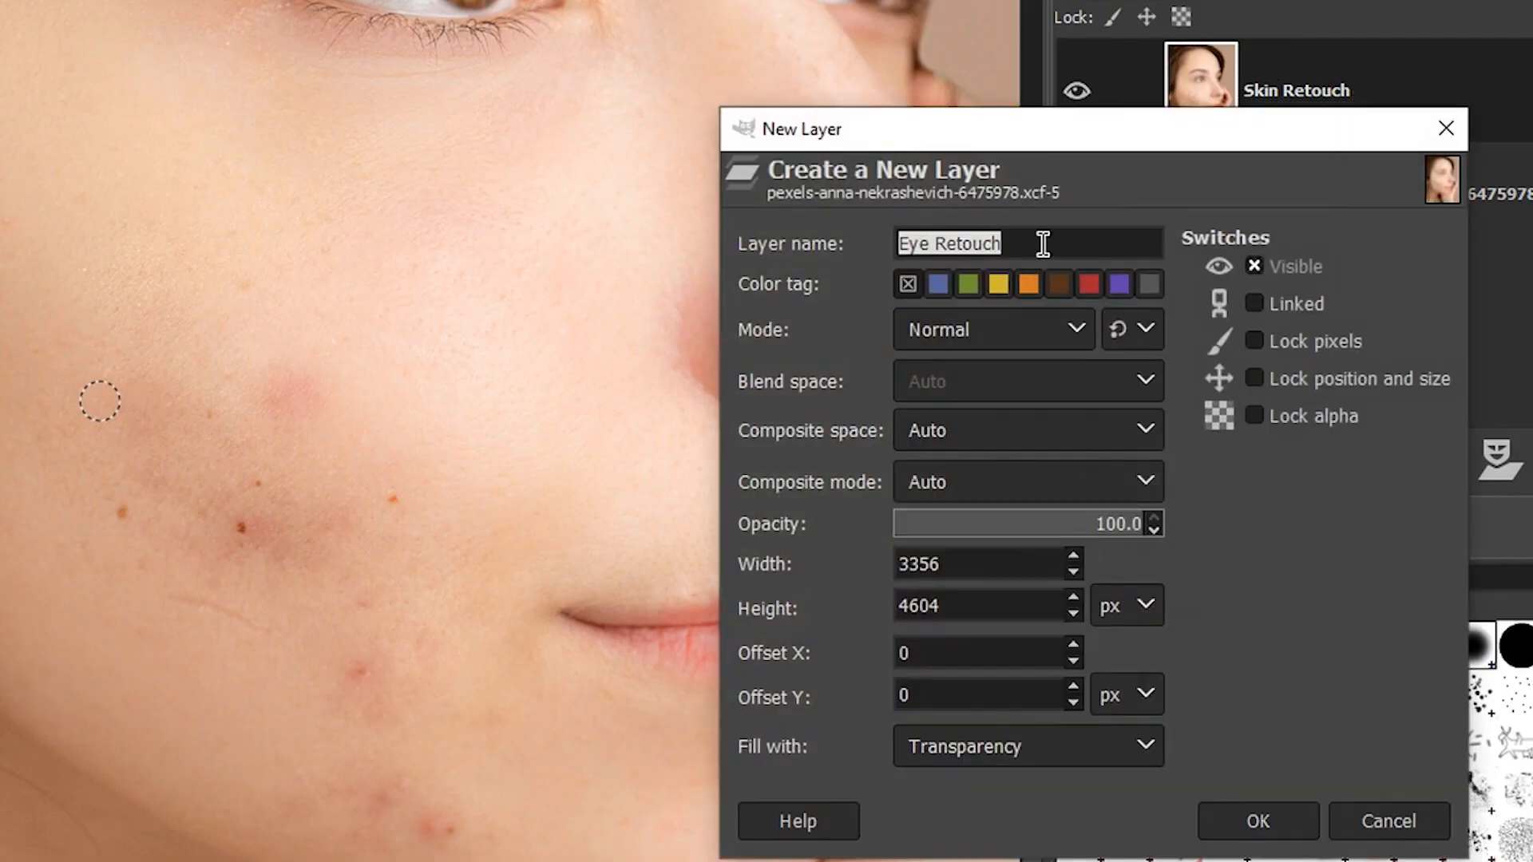
text(Pro S)
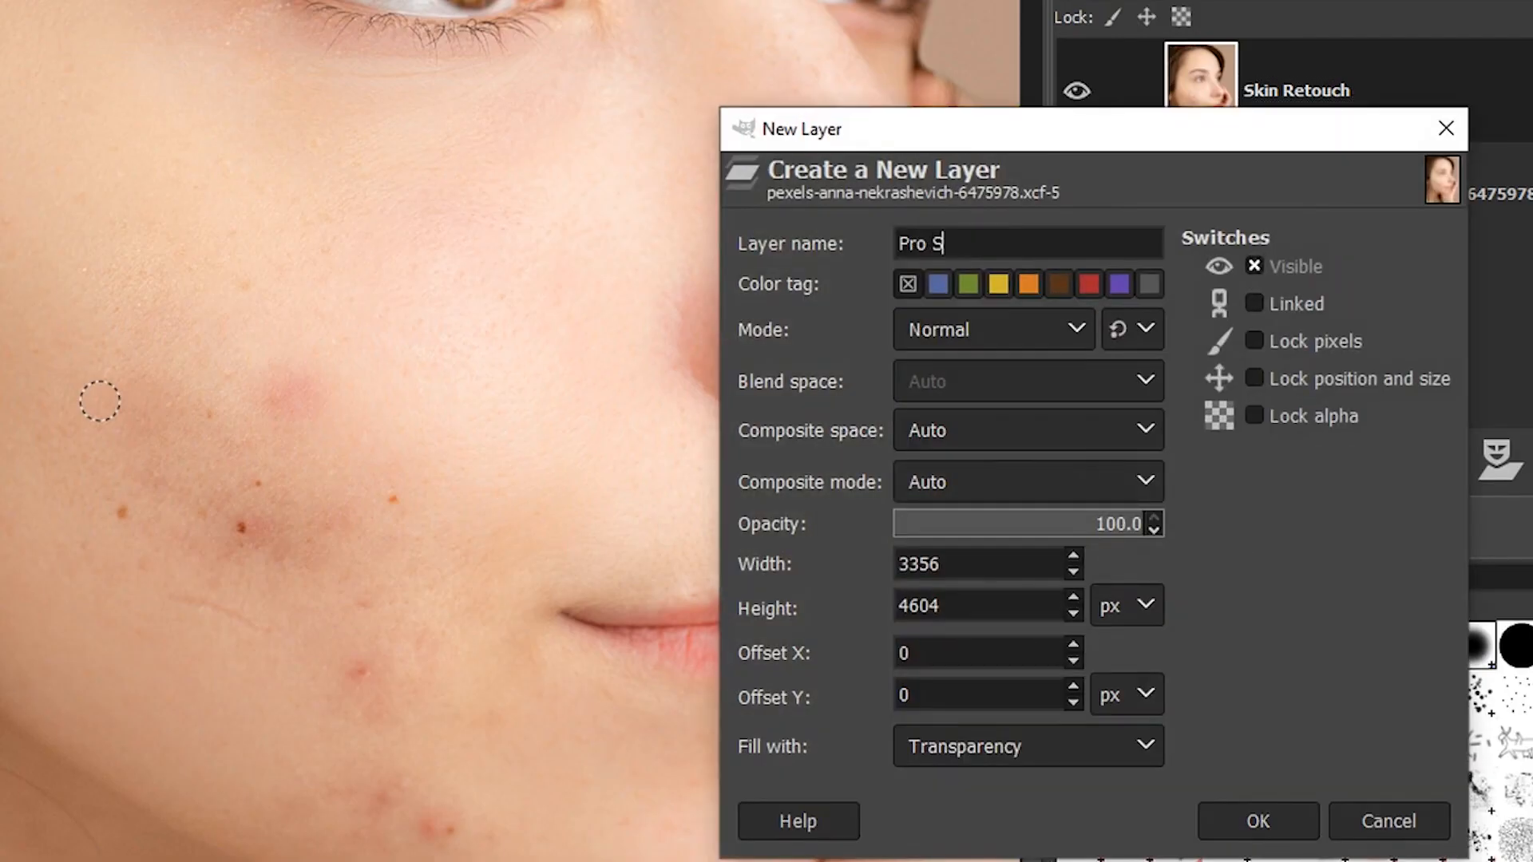
text(kin Retouch)
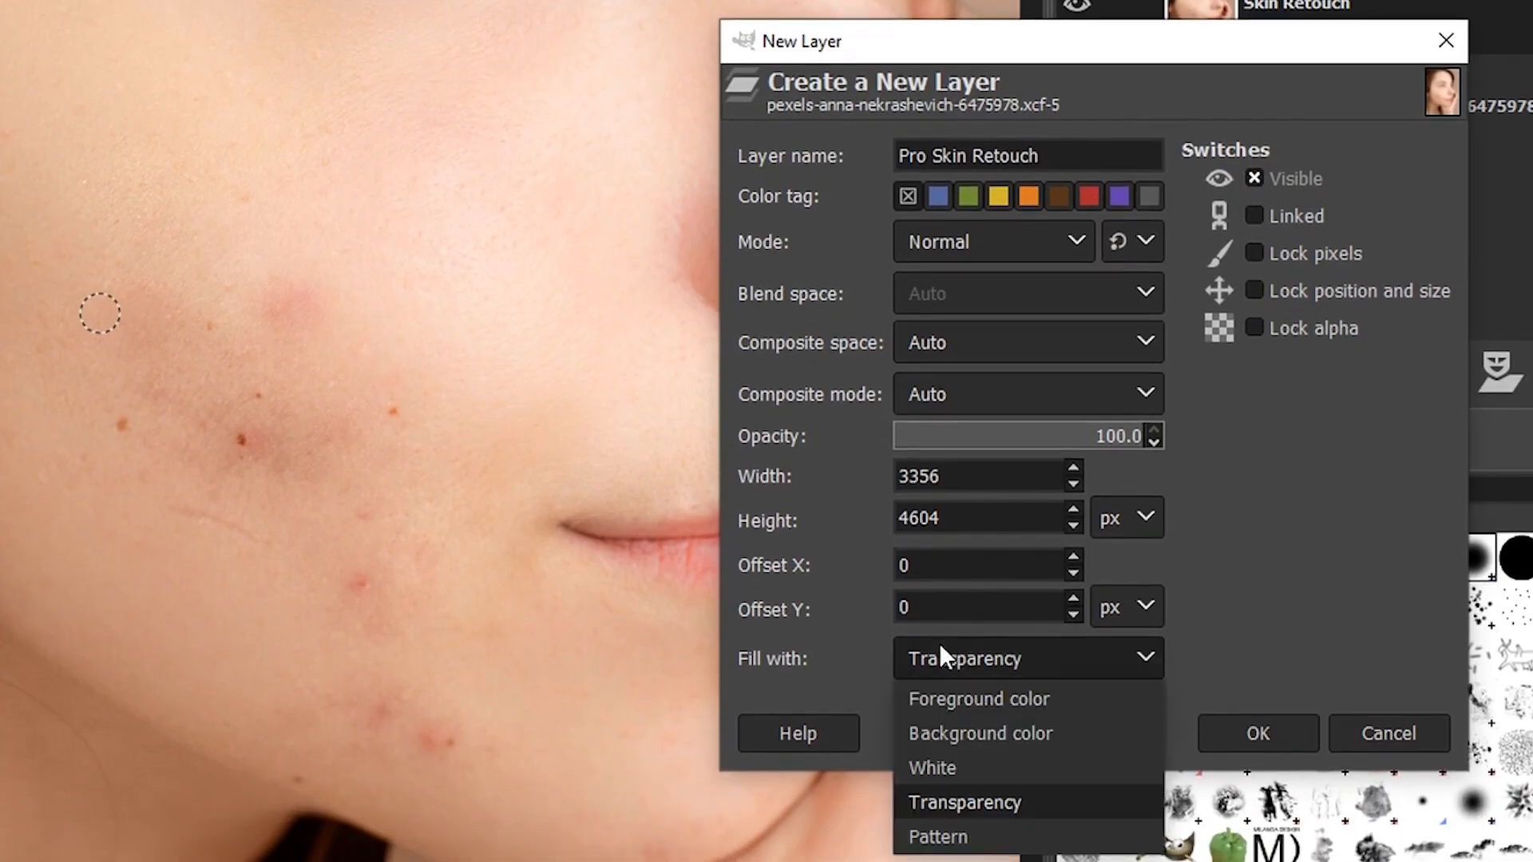
click(1257, 733)
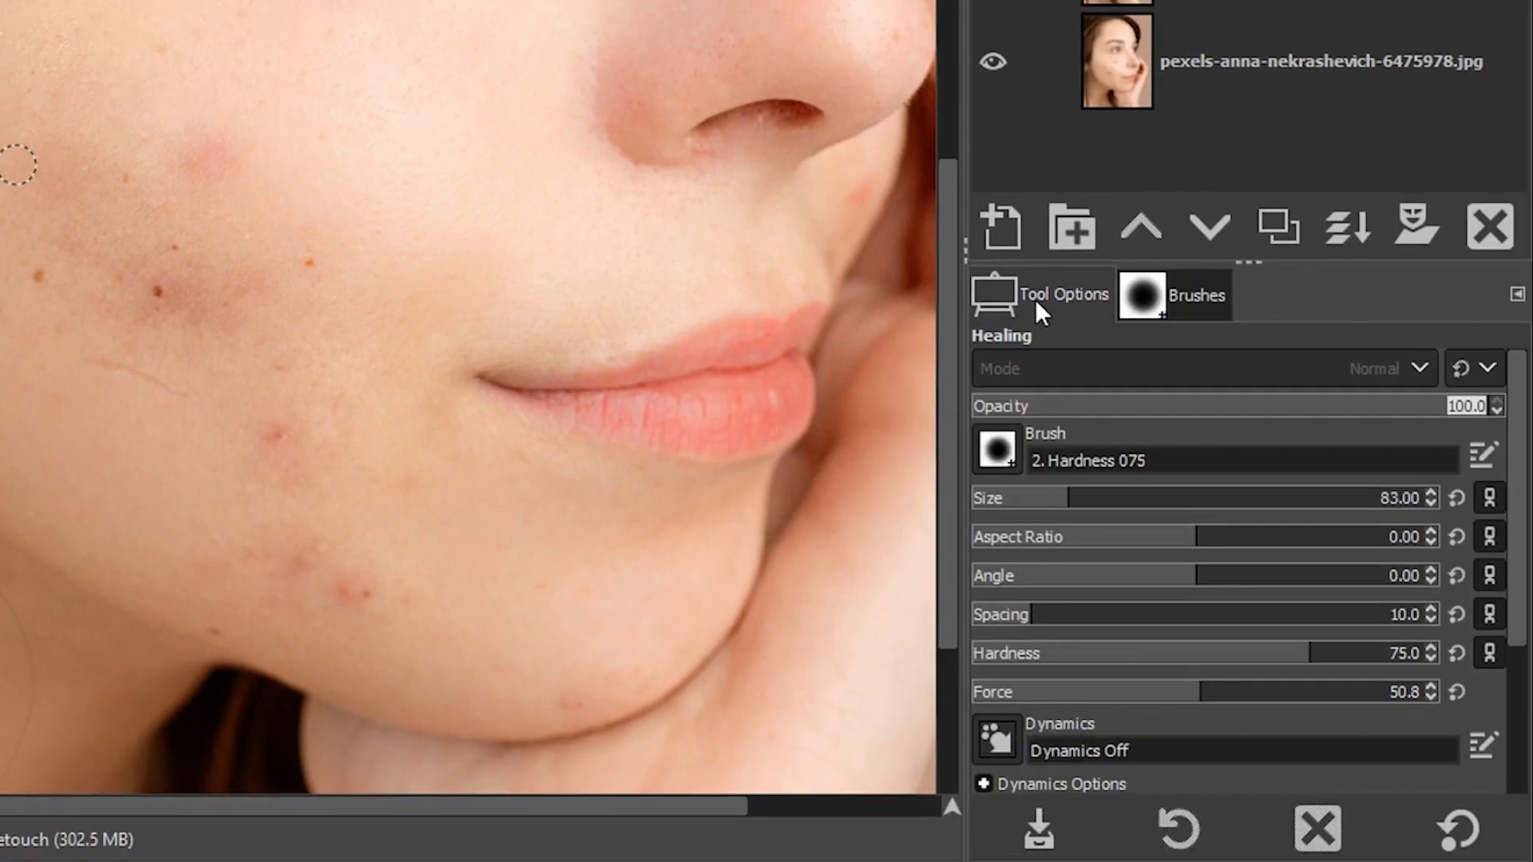
scroll(down, 3)
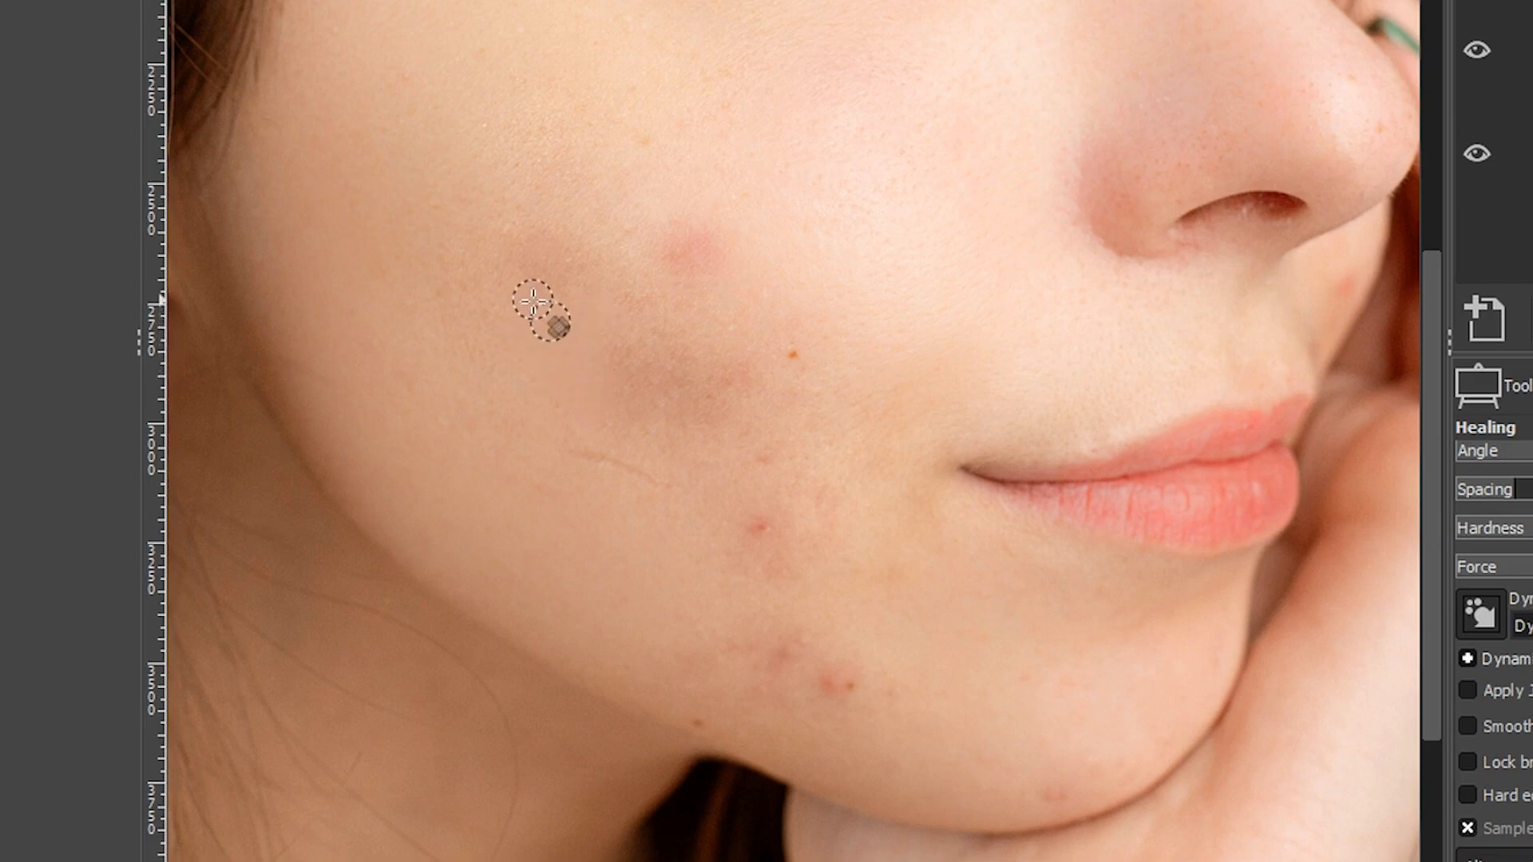
- Heal the blemishes on the mid-cheek, lower cheek and jawline onto Pro Skin Retouch
drag(538, 313, 612, 377)
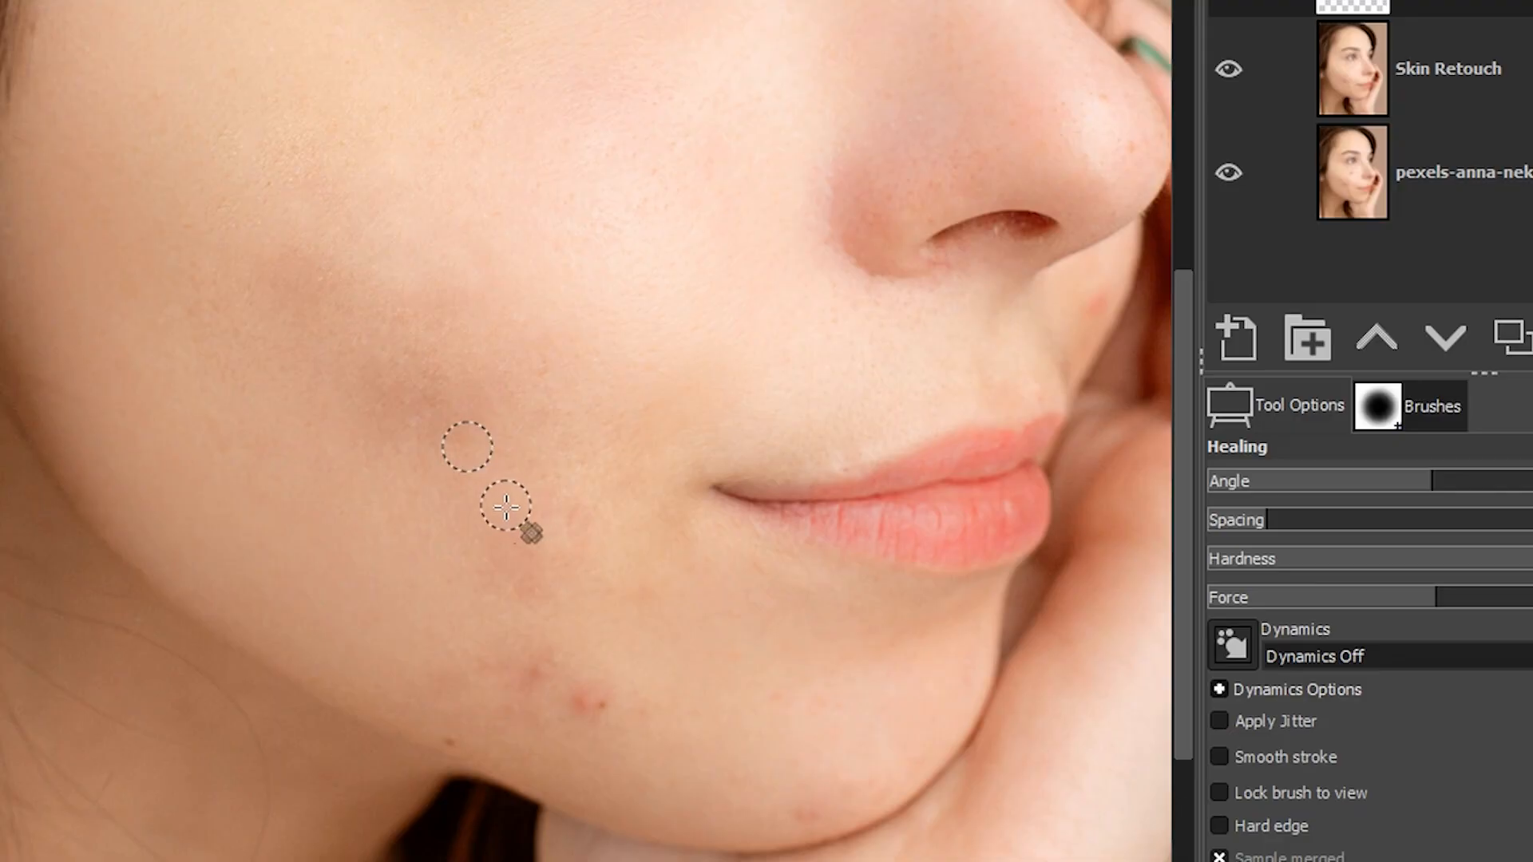
drag(503, 506, 498, 578)
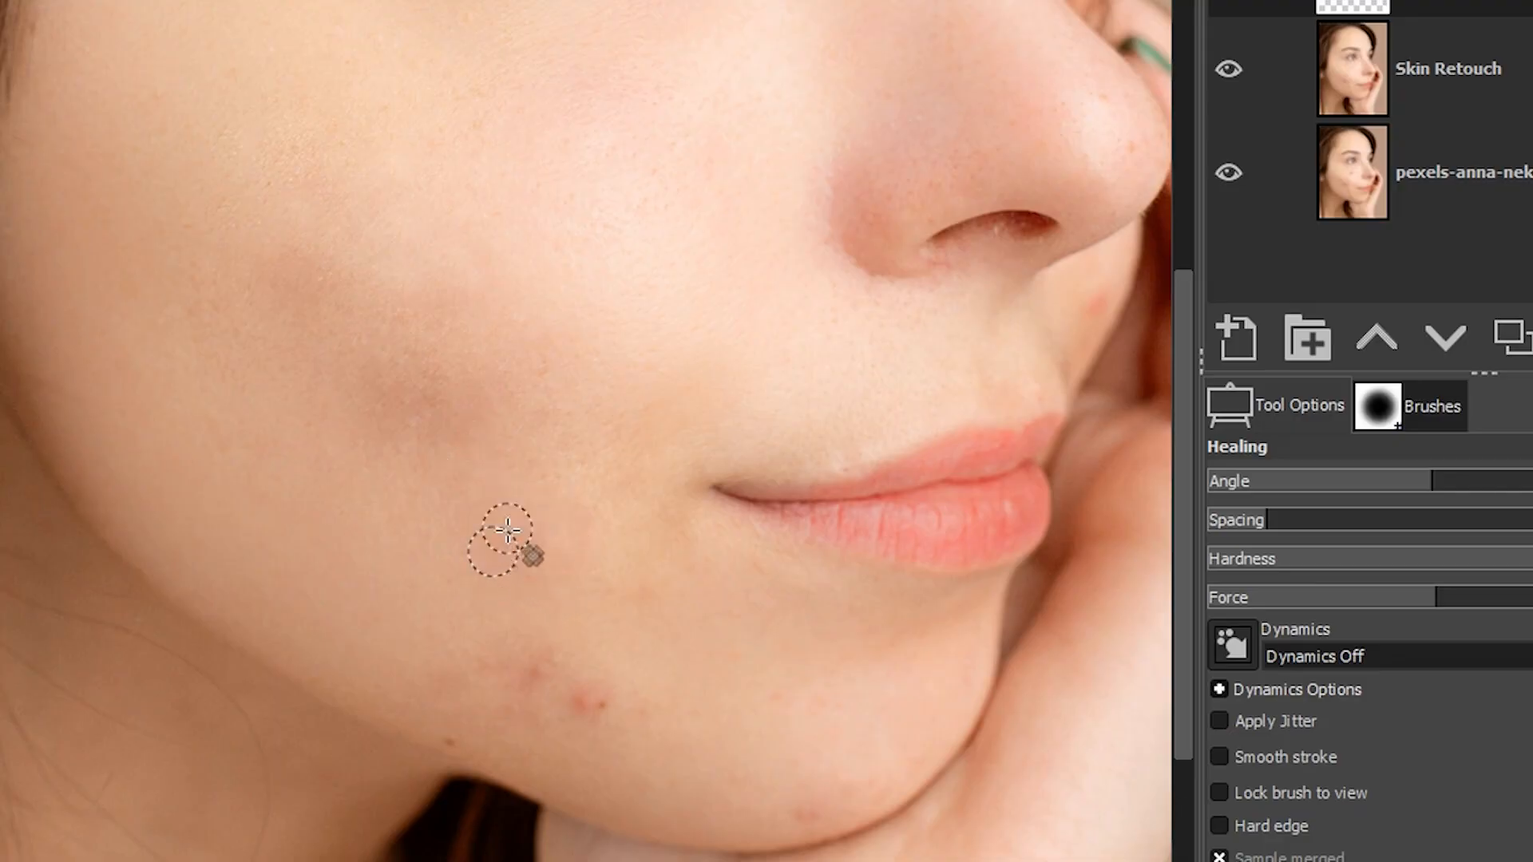
click(521, 689)
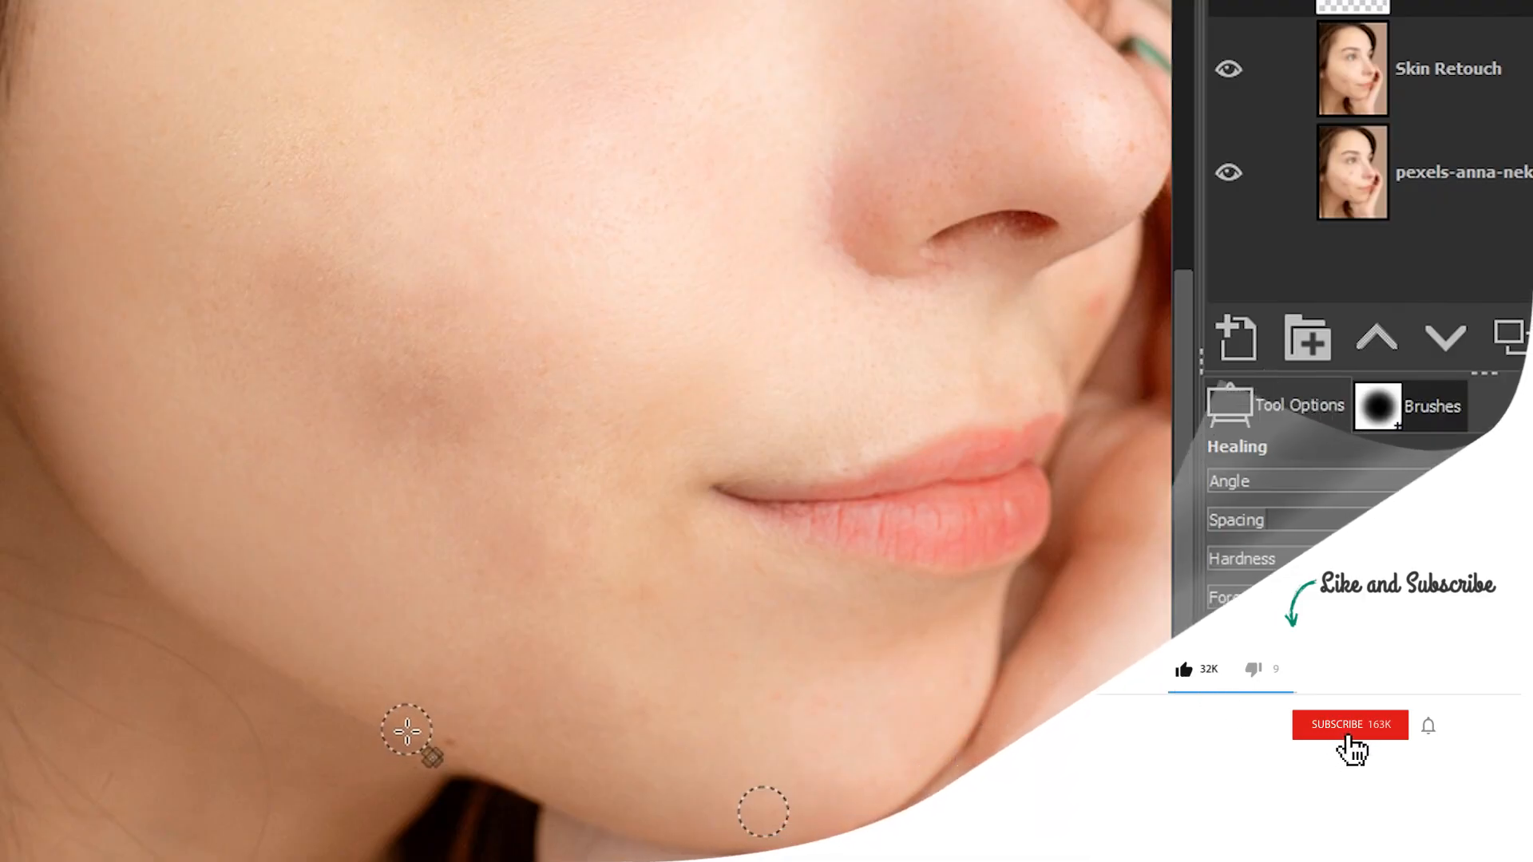
click(1350, 725)
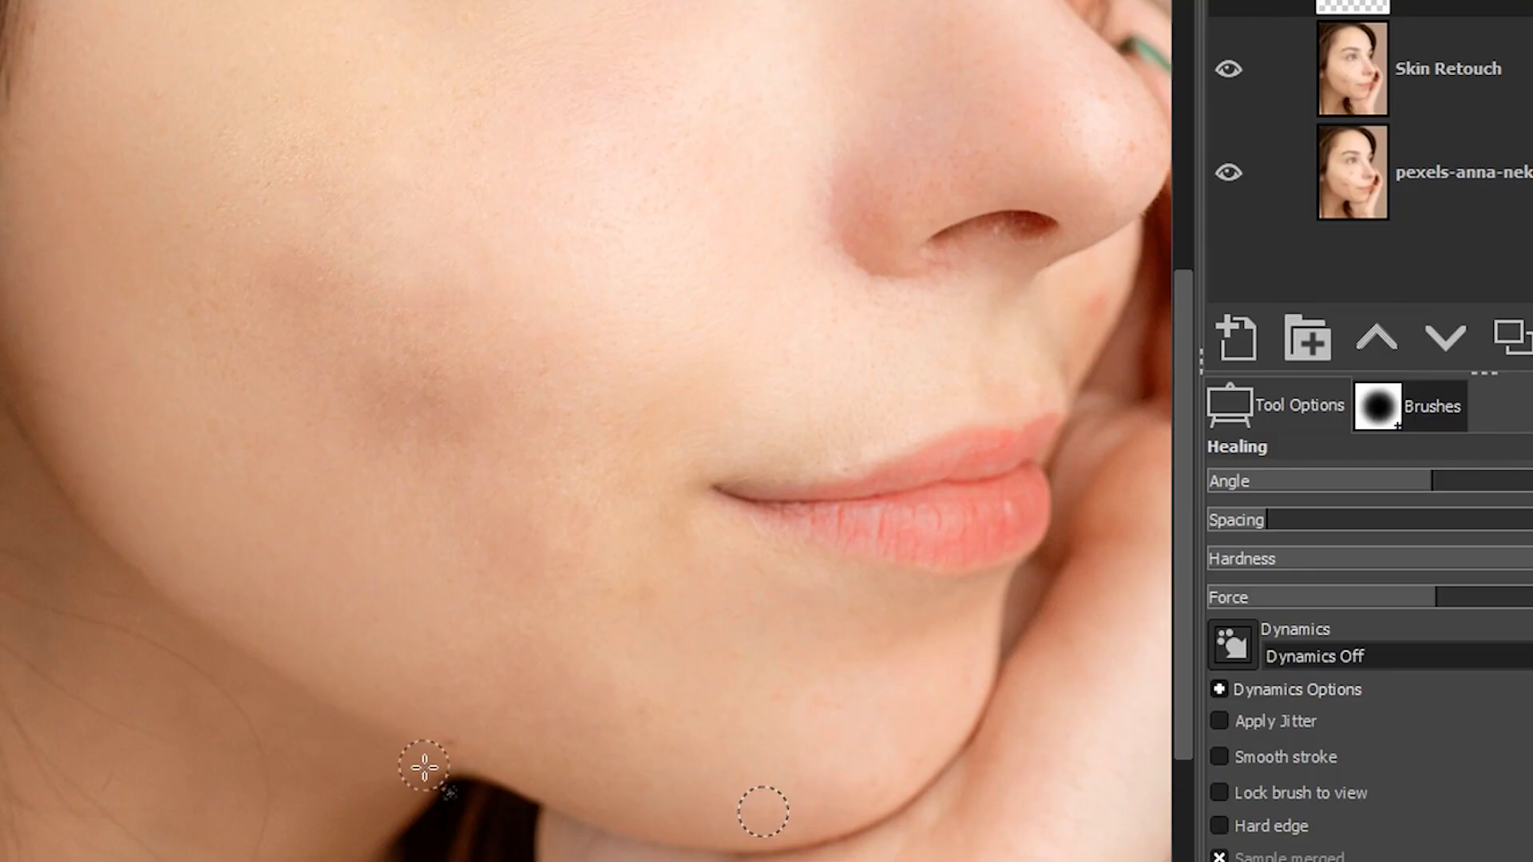
mouse_move(458, 751)
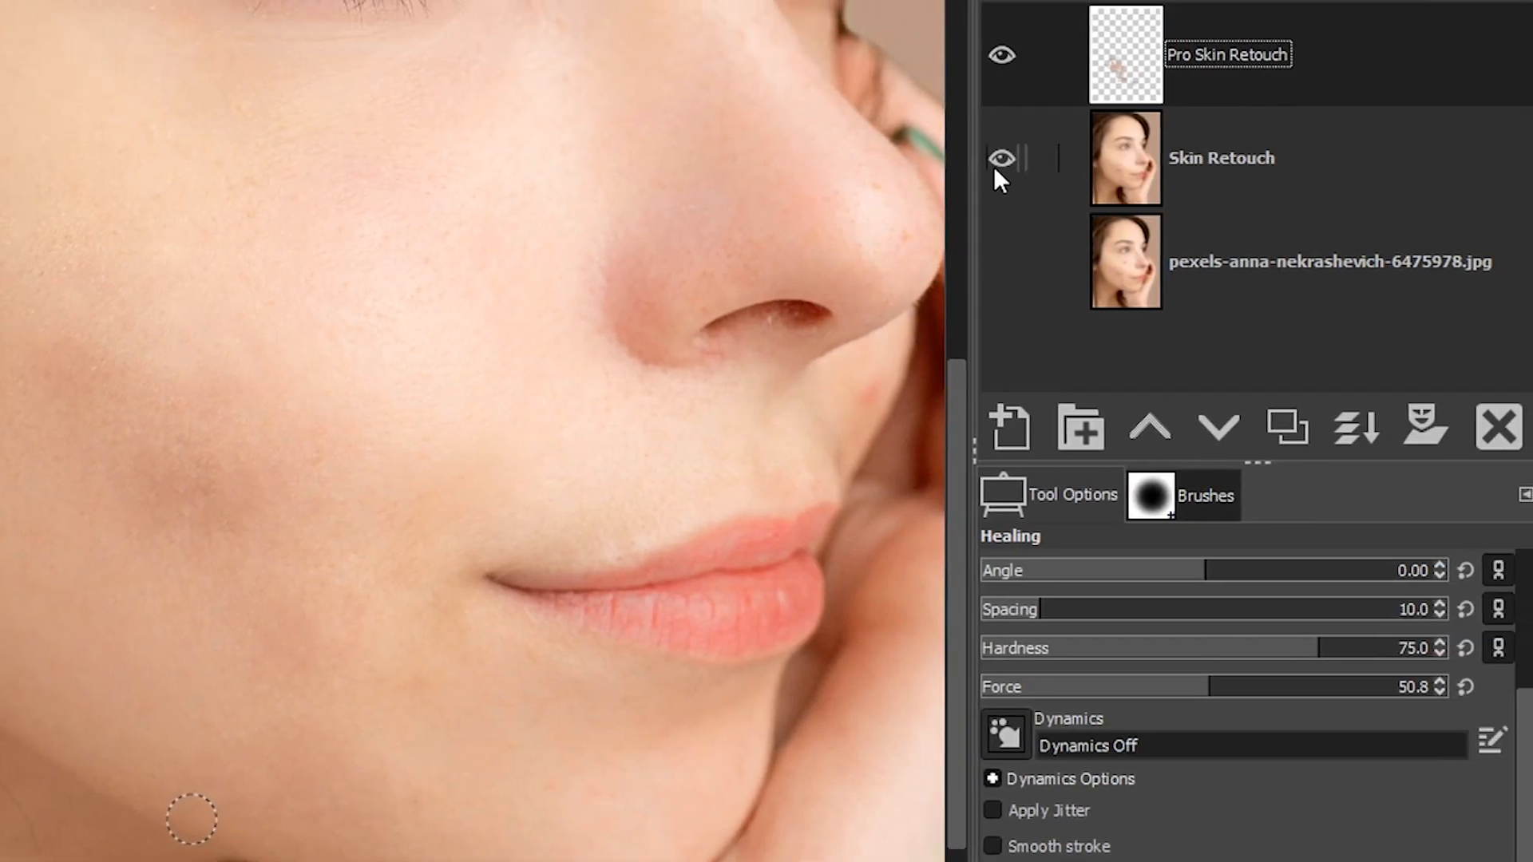
click(1001, 158)
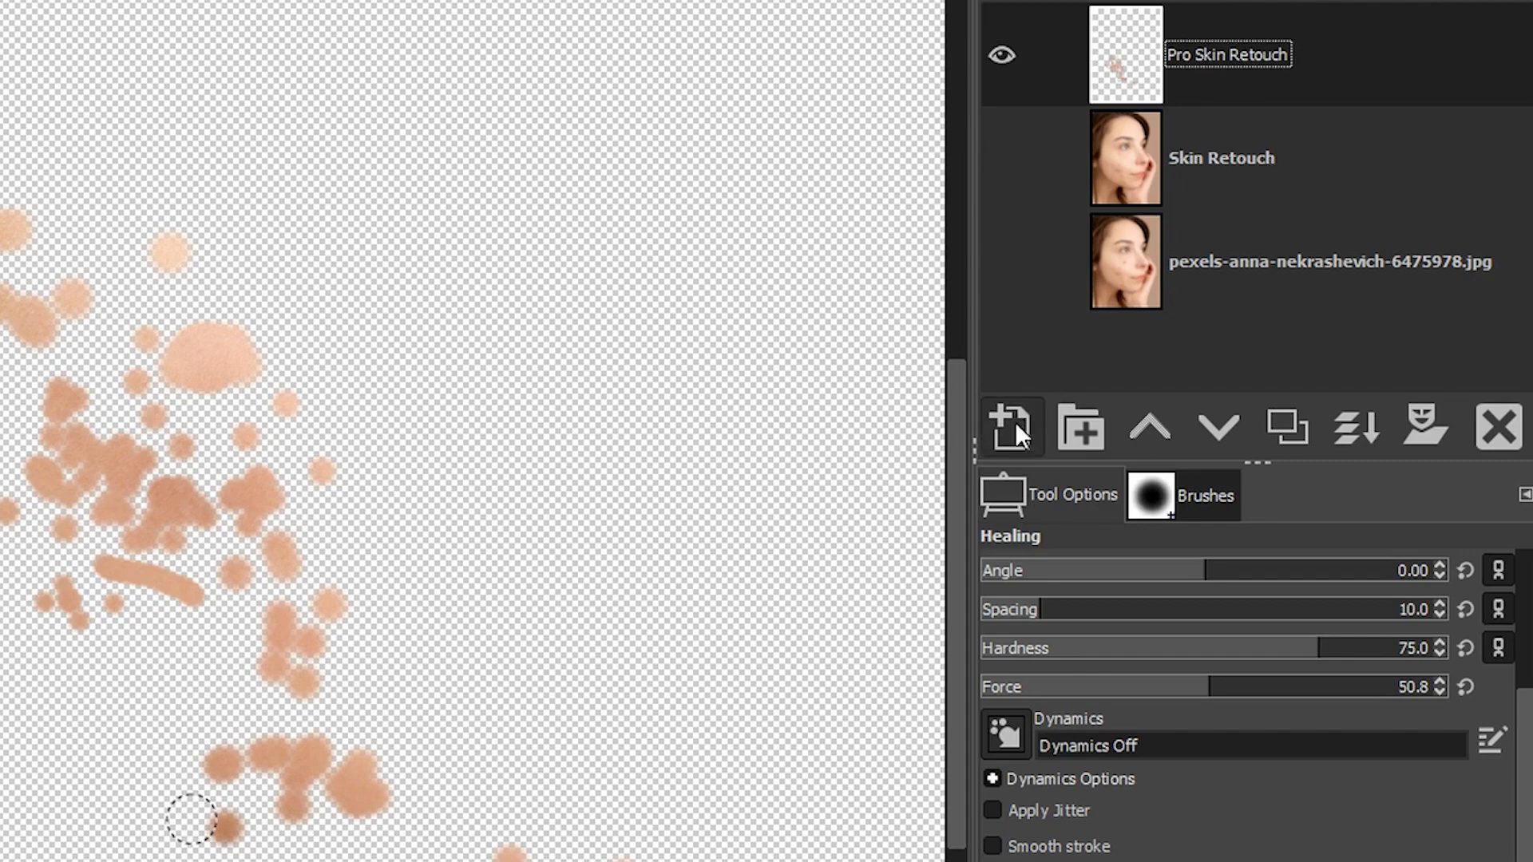
click(1001, 158)
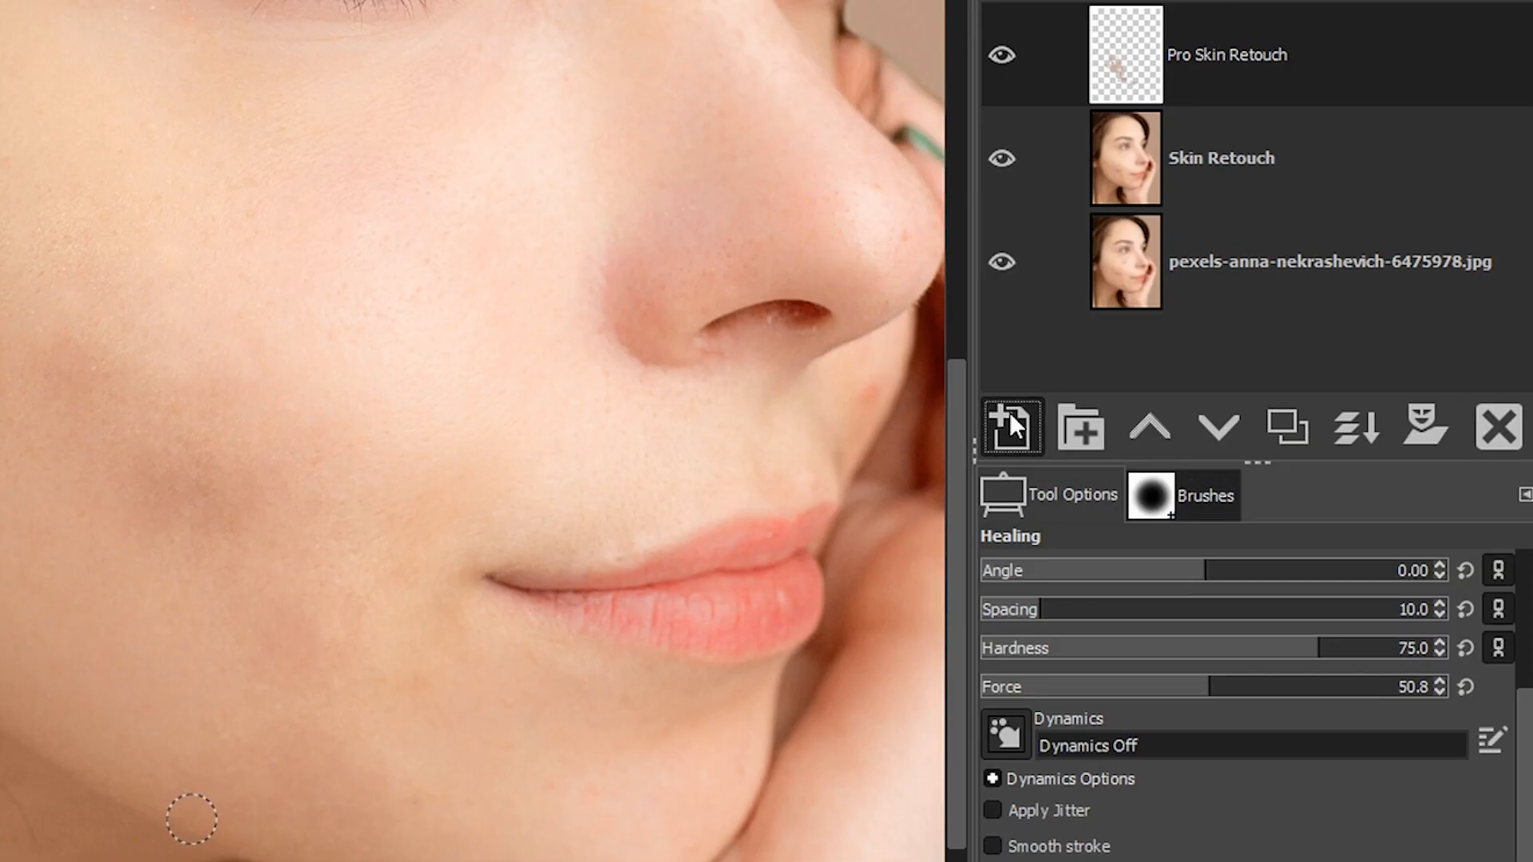
- Create a new transparent layer named 'Eye Retouch' at the top of the stack
click(1011, 426)
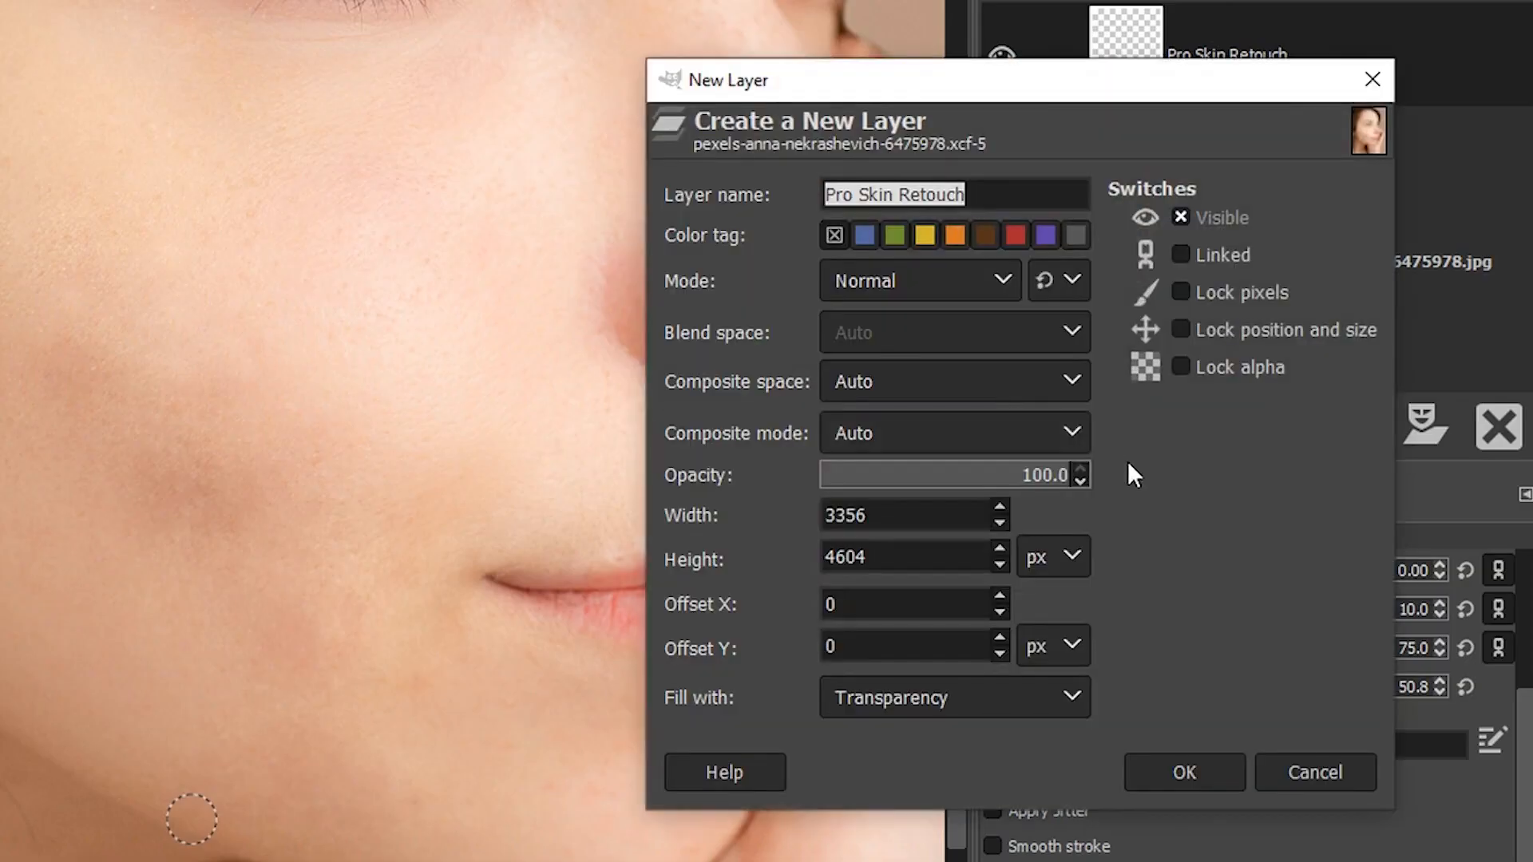
text(Eye)
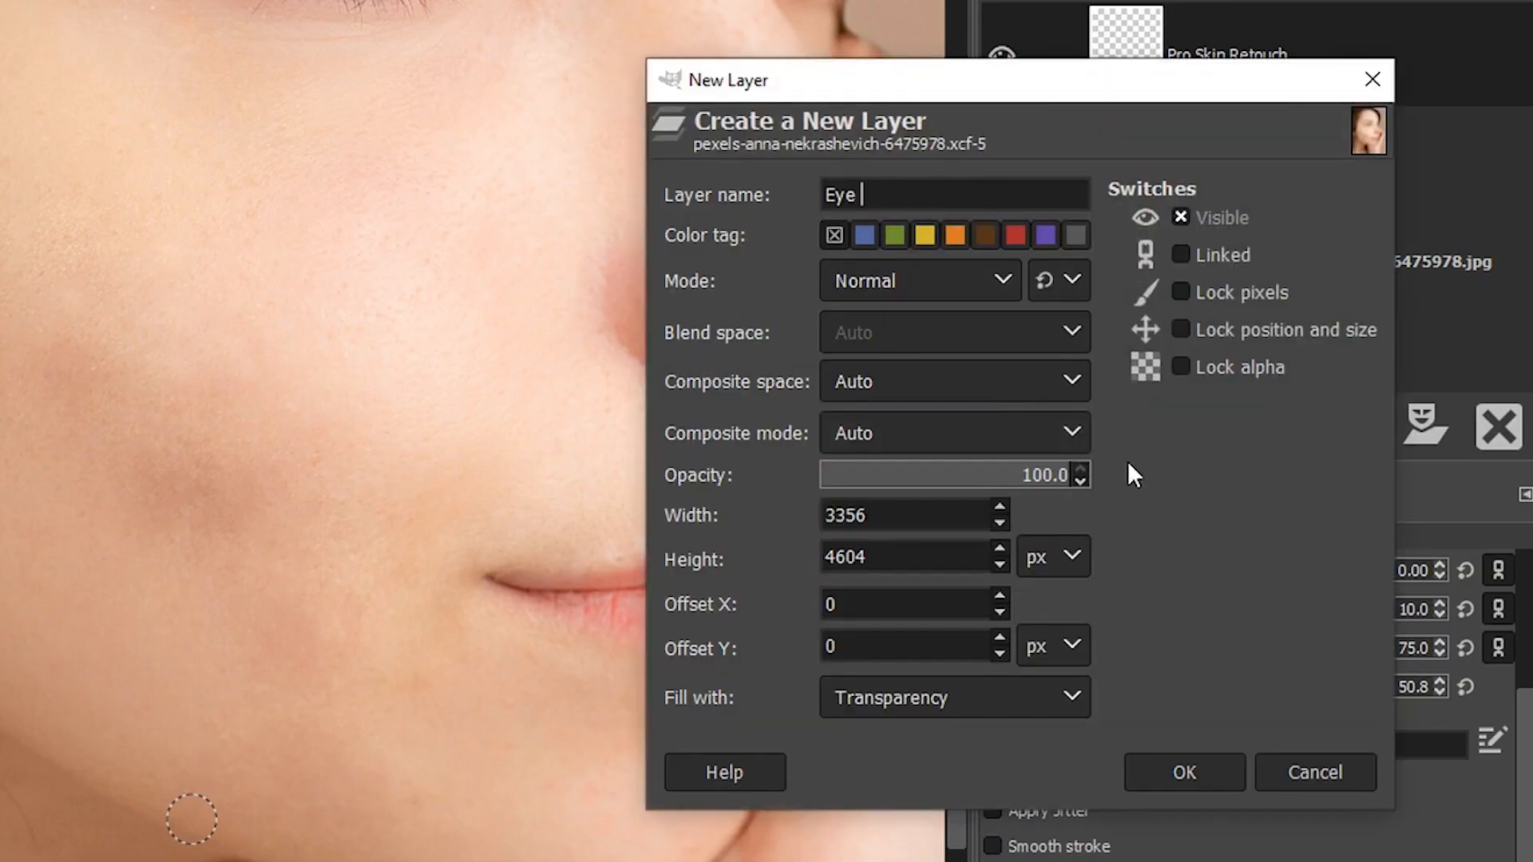
text(Retouch)
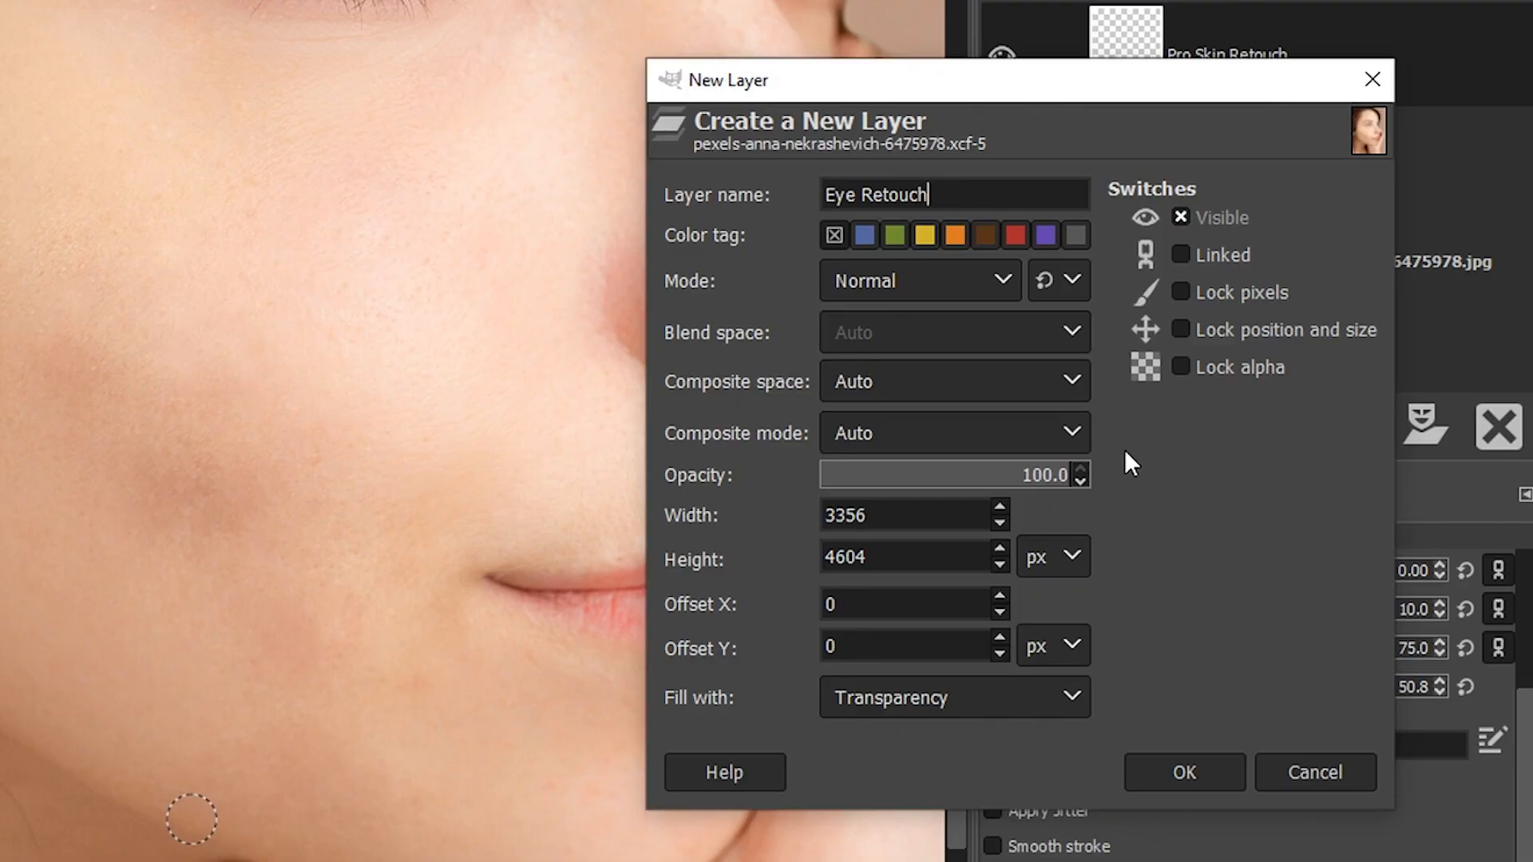
click(1182, 773)
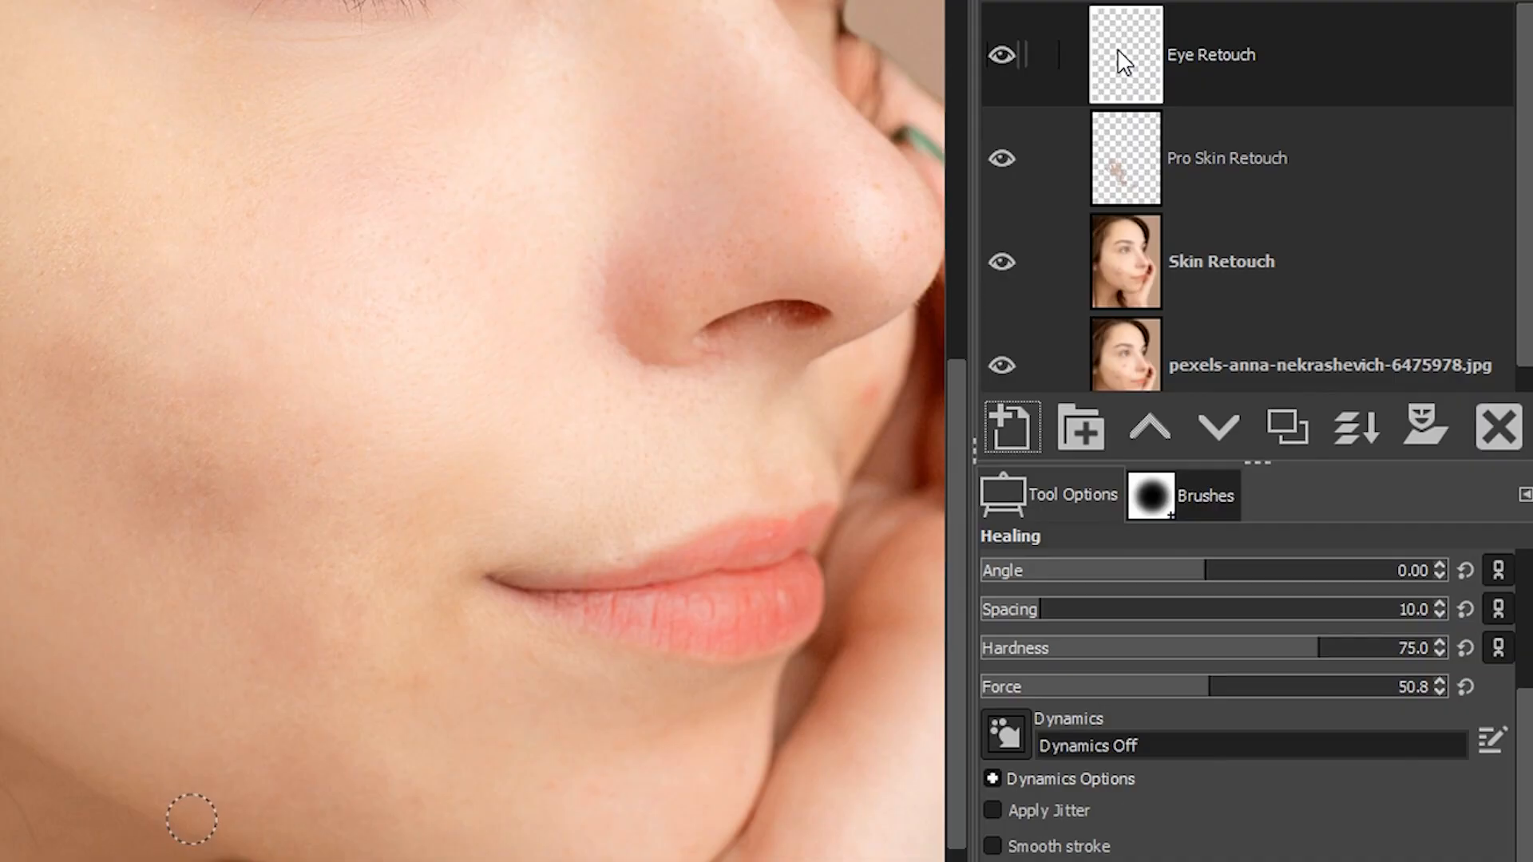
- Select Eye Retouch, lower its opacity to 84.5 and start another new layer
click(1226, 158)
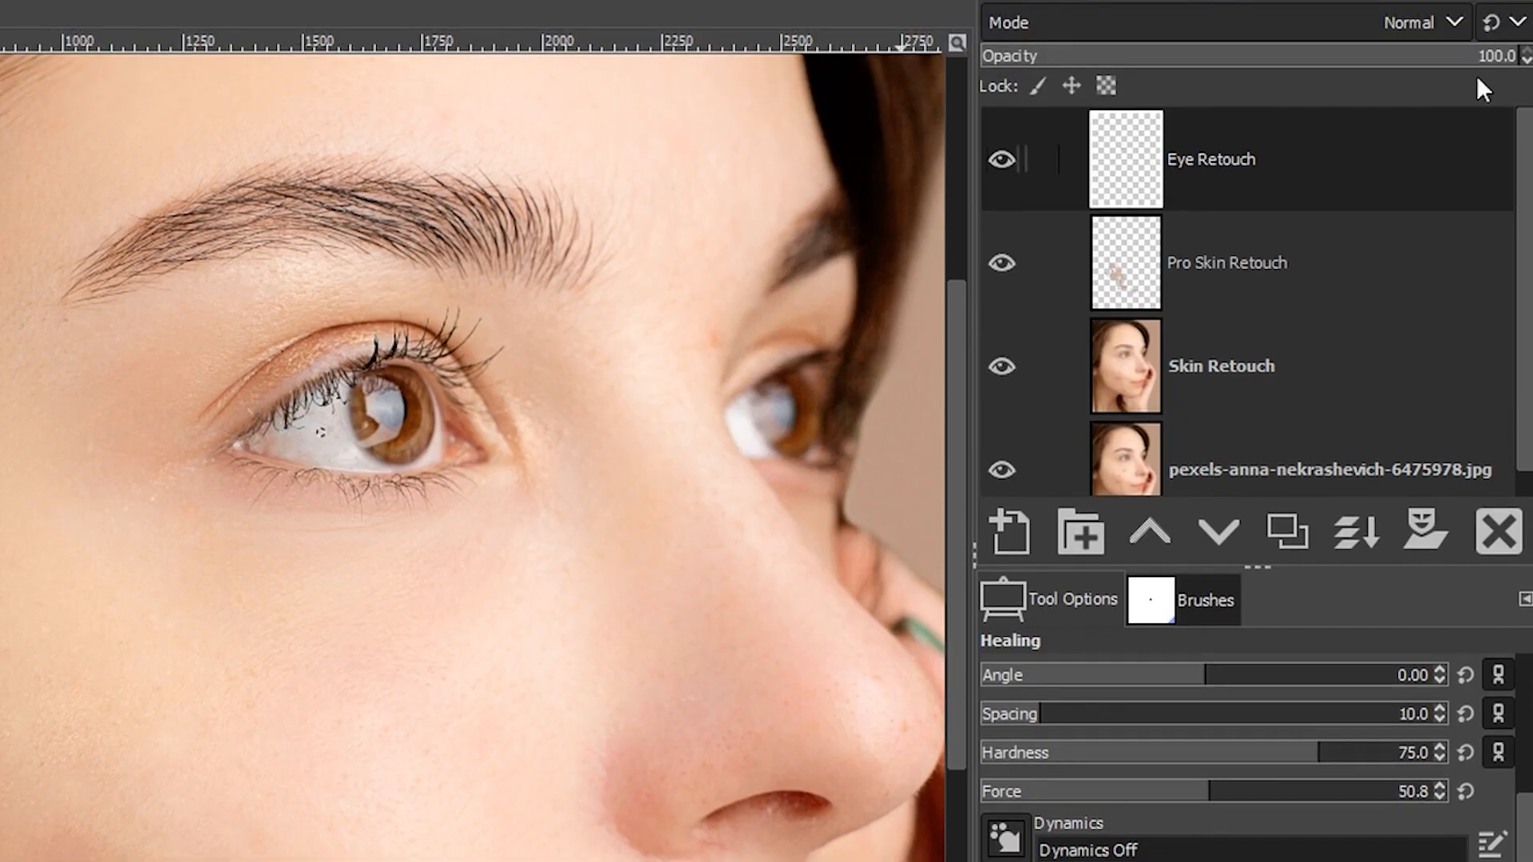
drag(1520, 56, 1432, 70)
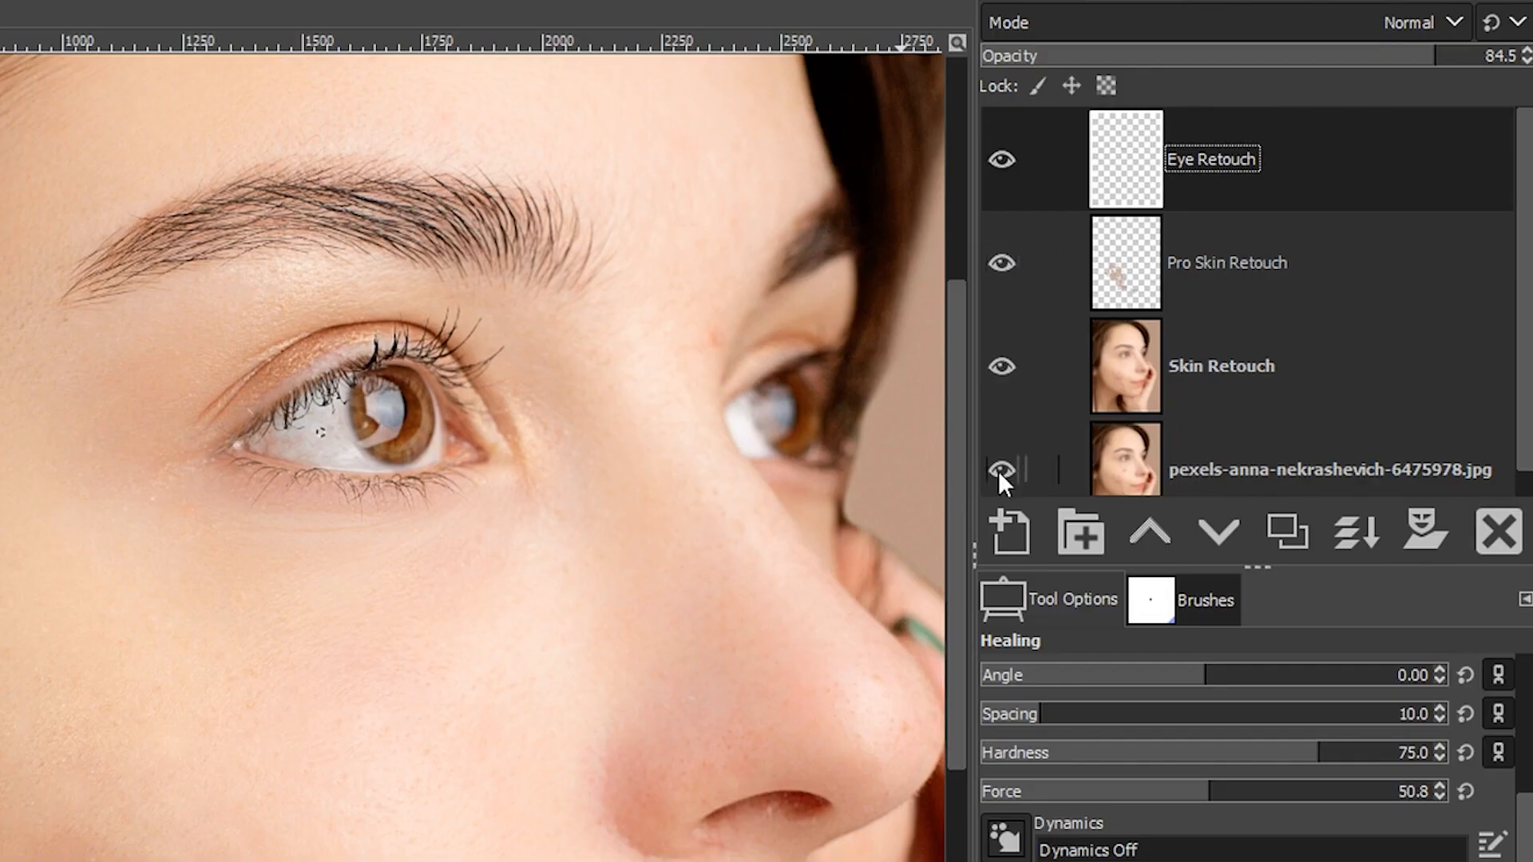
click(1010, 532)
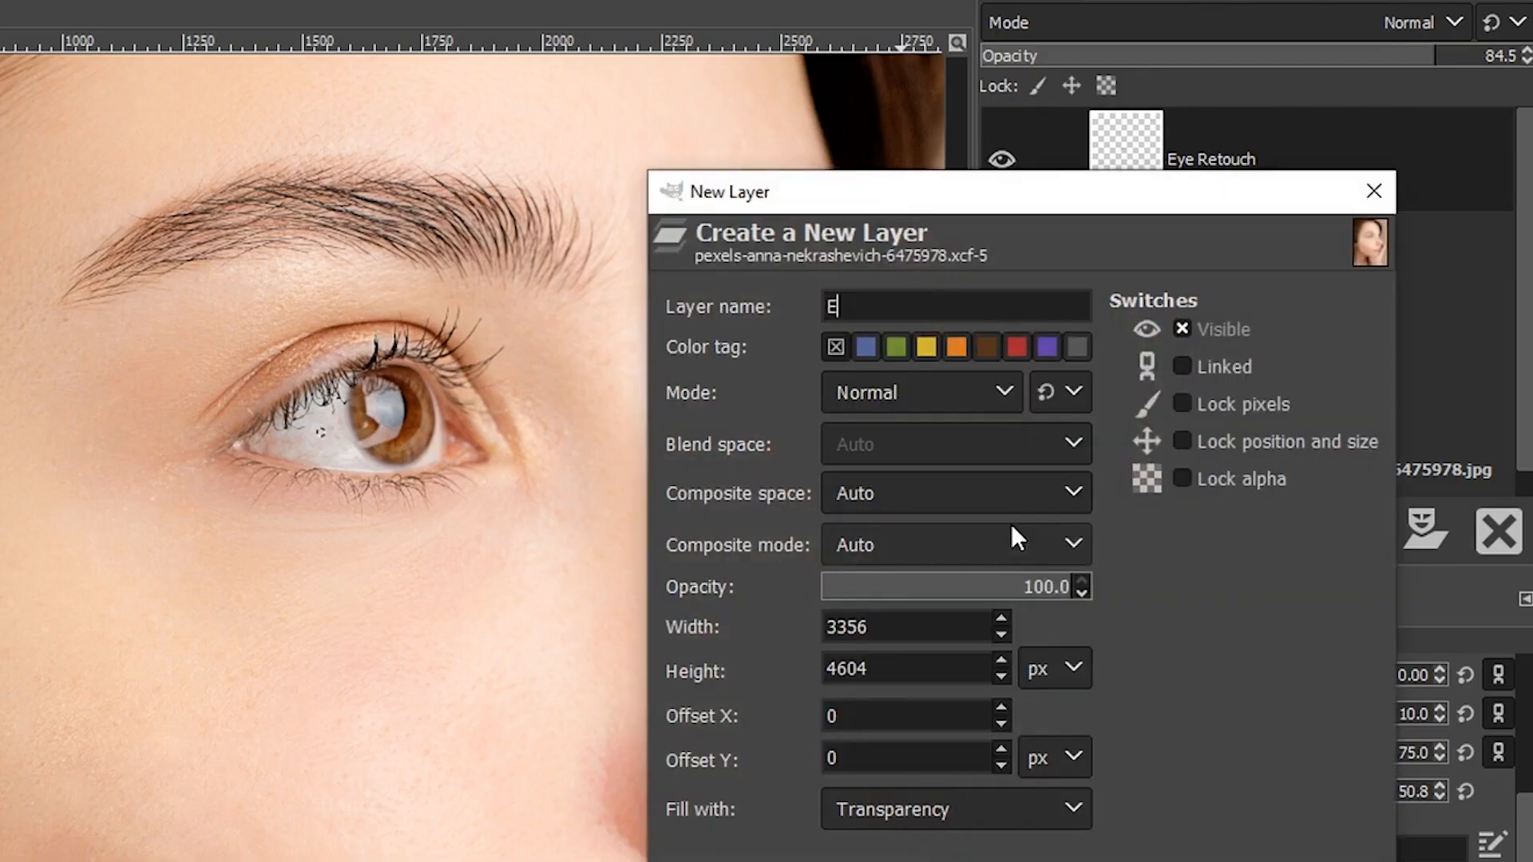